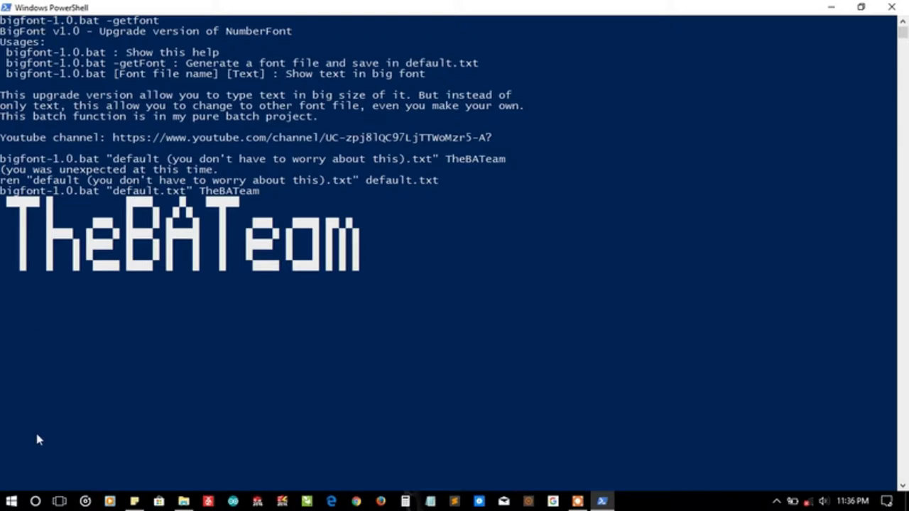
{"action": "mouse_move", "coordinate": [369, 437]}
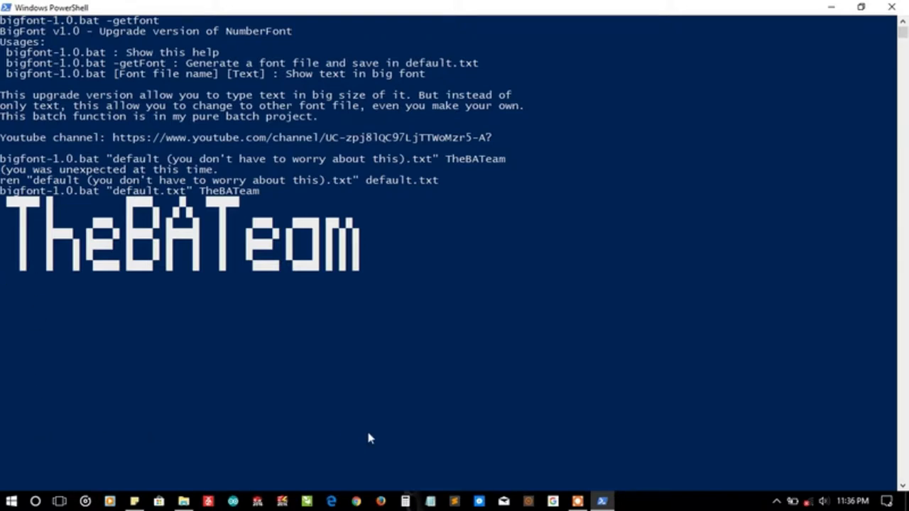
{"action": "mouse_move", "coordinate": [102, 23]}
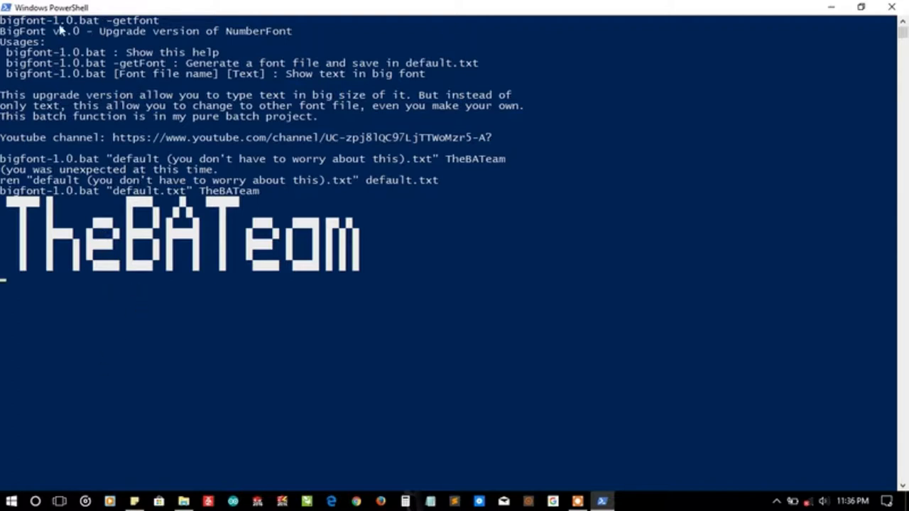
{"action": "mouse_move", "coordinate": [100, 34]}
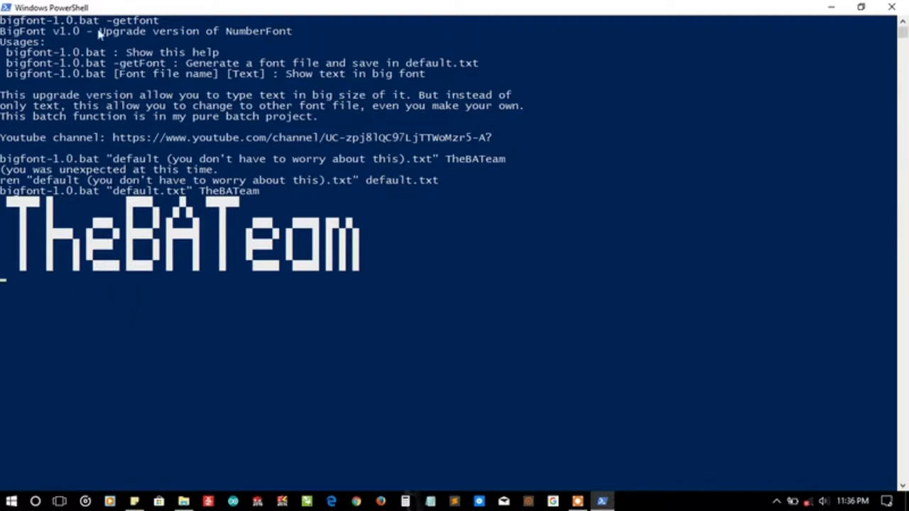
{"action": "mouse_move", "coordinate": [71, 249]}
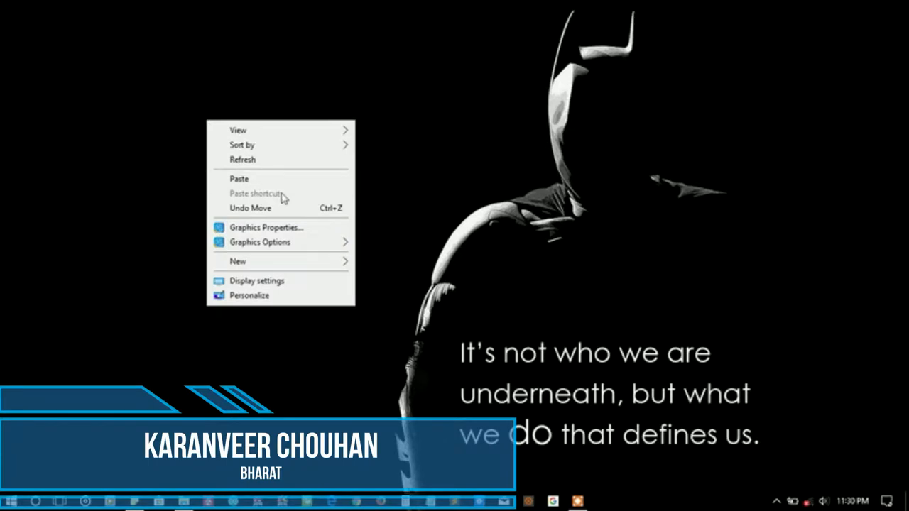
- Extract bigfont-1.0.zip into its own bigfont-1.0 folder via the archive's context menu, dismissing the Properties dialog
{"action": "left_click", "coordinate": [340, 267]}
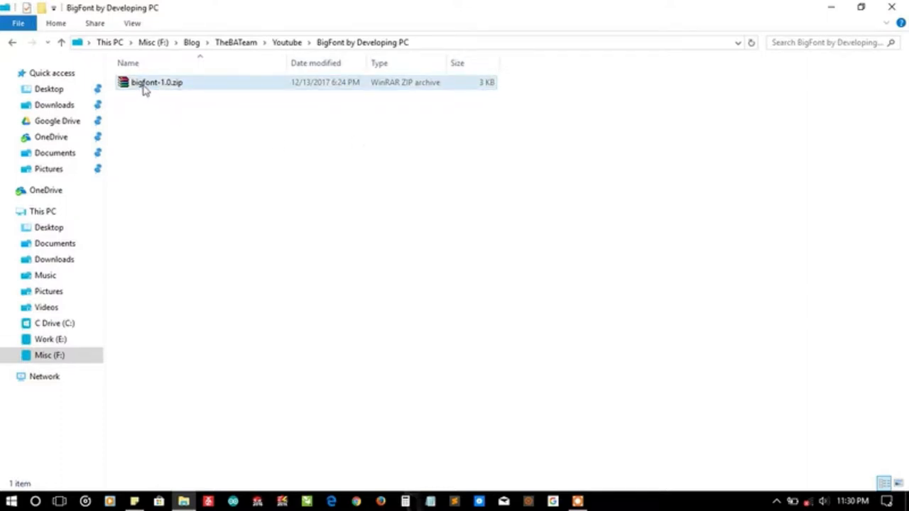
{"action": "right_click", "coordinate": [156, 81]}
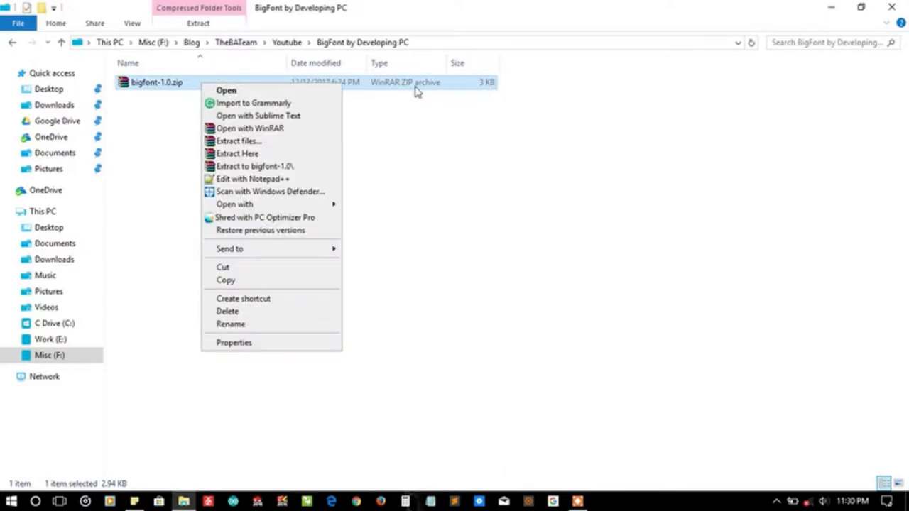
{"action": "left_click", "coordinate": [347, 87]}
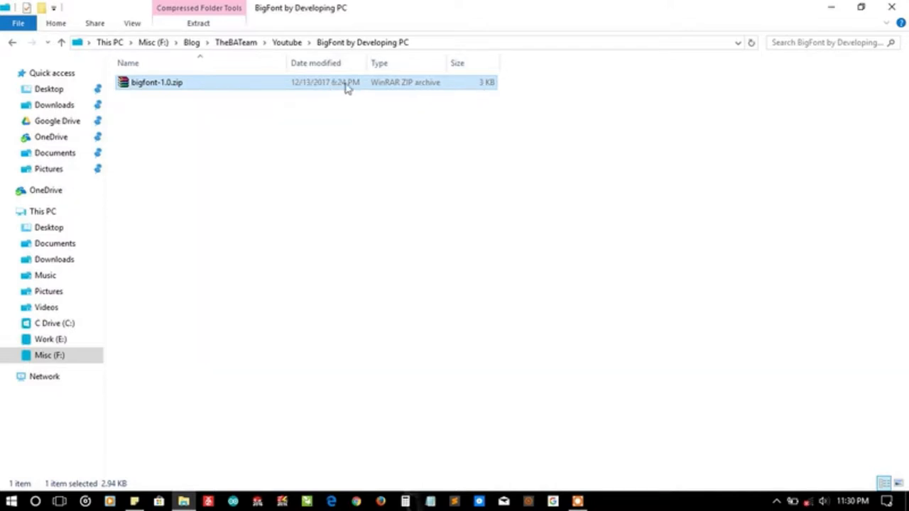
{"action": "right_click", "coordinate": [157, 81]}
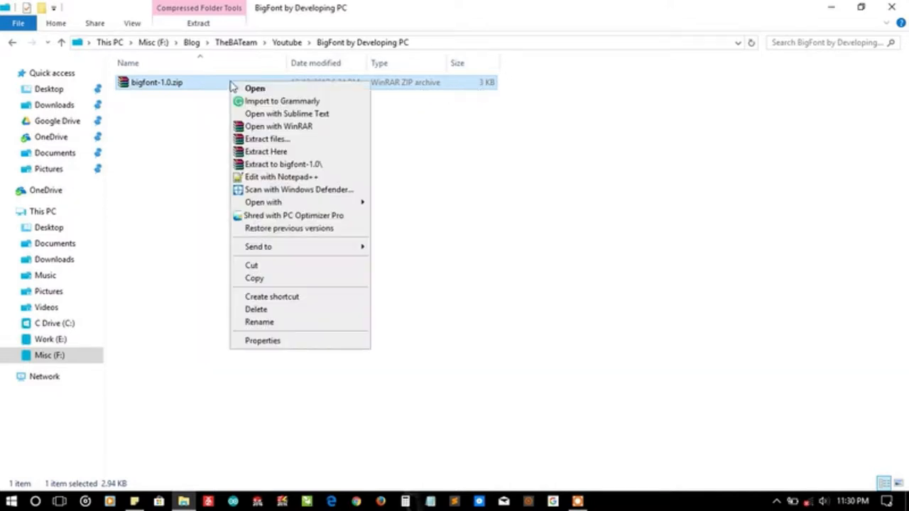
{"action": "left_click", "coordinate": [284, 164]}
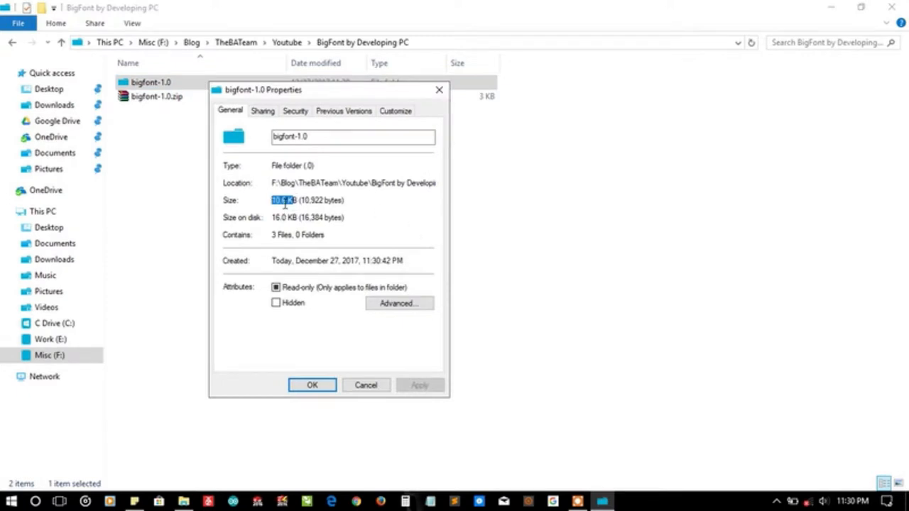
{"action": "left_click", "coordinate": [312, 385]}
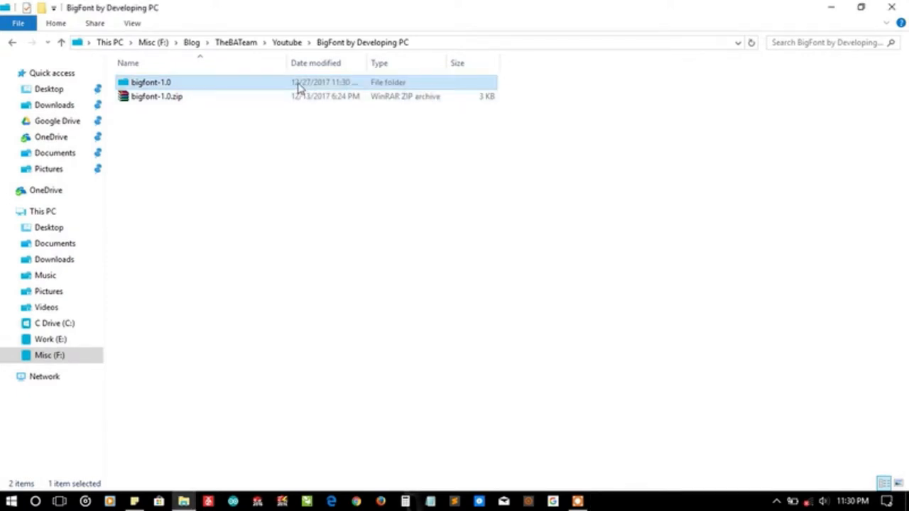
- Enter the bigfont-1.0 folder and look over bigfont-1.0.bat, the default font text file and README.txt
{"action": "double_click", "coordinate": [150, 81]}
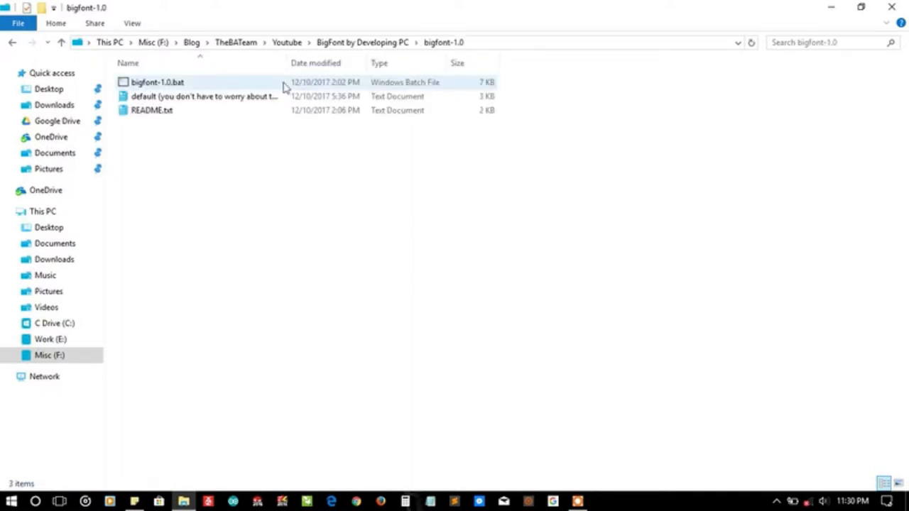
{"action": "left_click", "coordinate": [156, 81]}
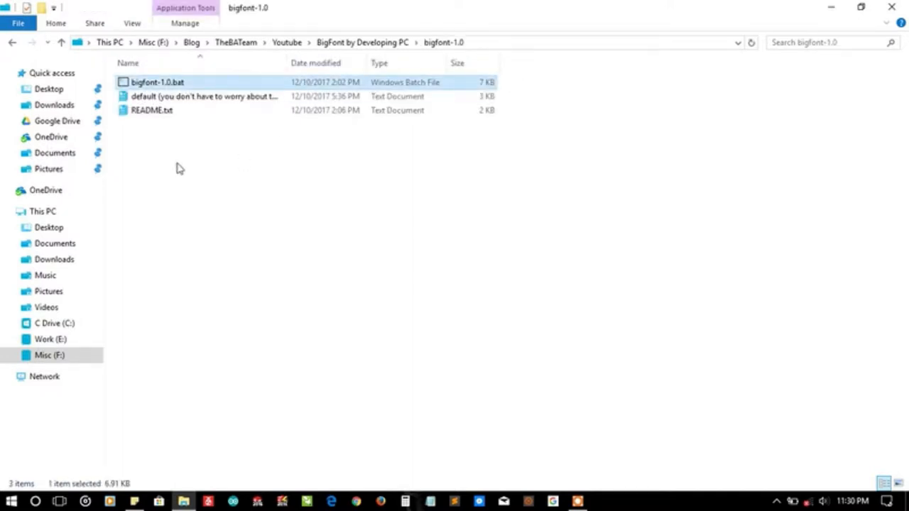
{"action": "mouse_move", "coordinate": [121, 466]}
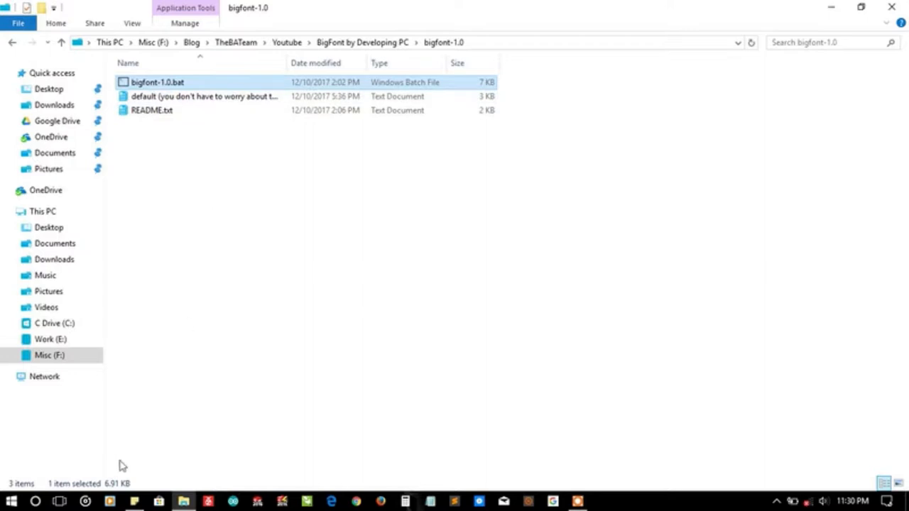
{"action": "mouse_move", "coordinate": [298, 355]}
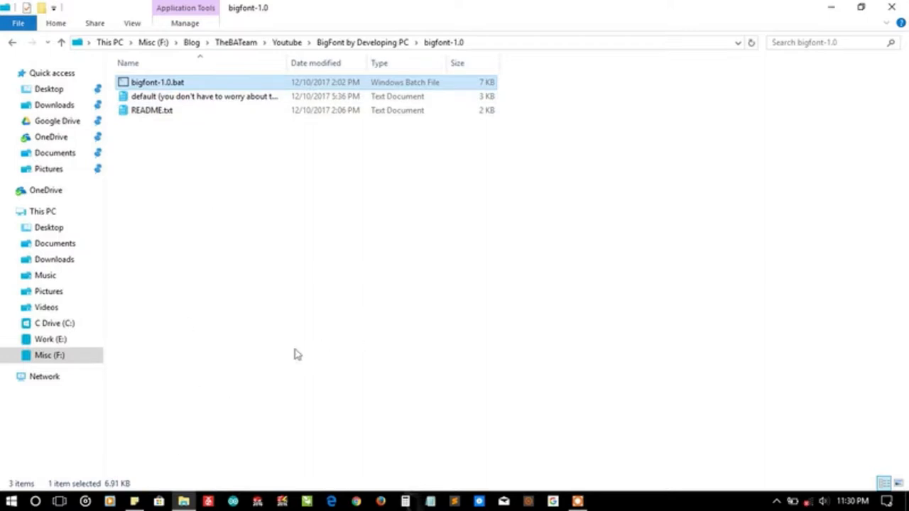
{"action": "mouse_move", "coordinate": [378, 366]}
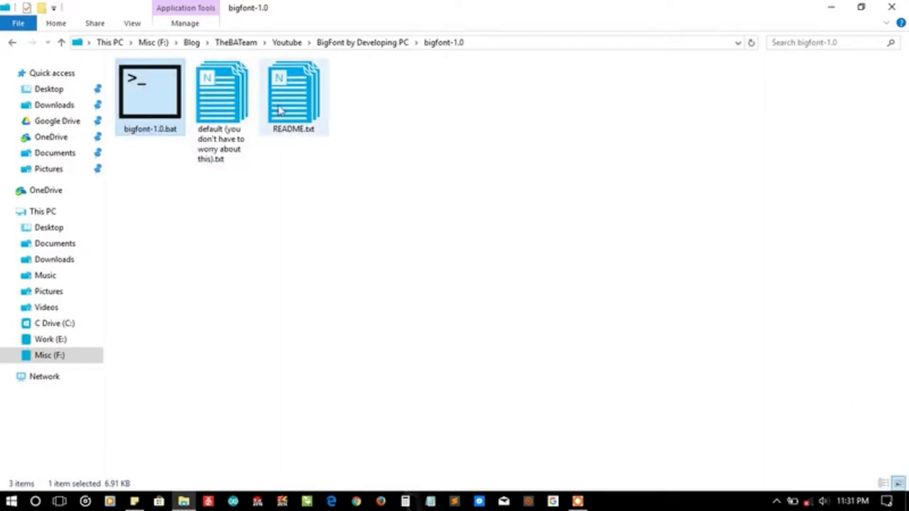
{"action": "mouse_move", "coordinate": [154, 92]}
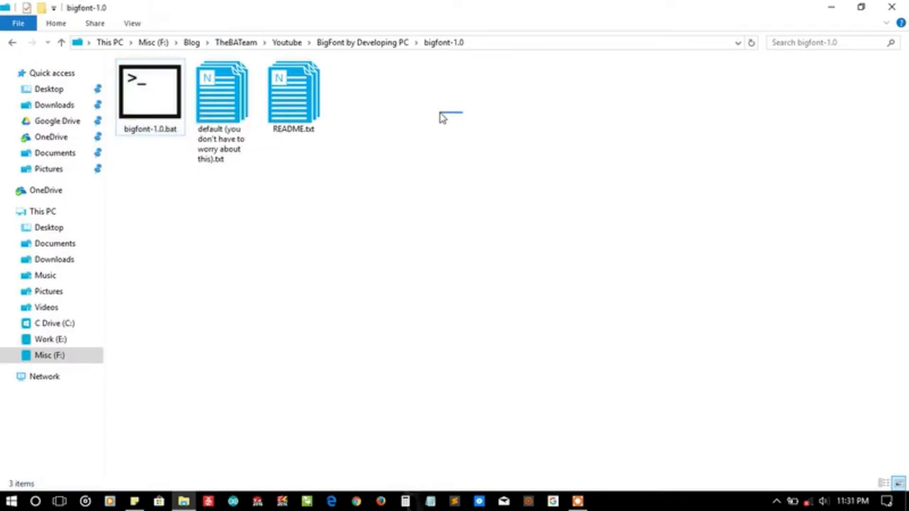
{"action": "left_click_drag", "start_coordinate": [441, 116], "coordinate": [253, 117]}
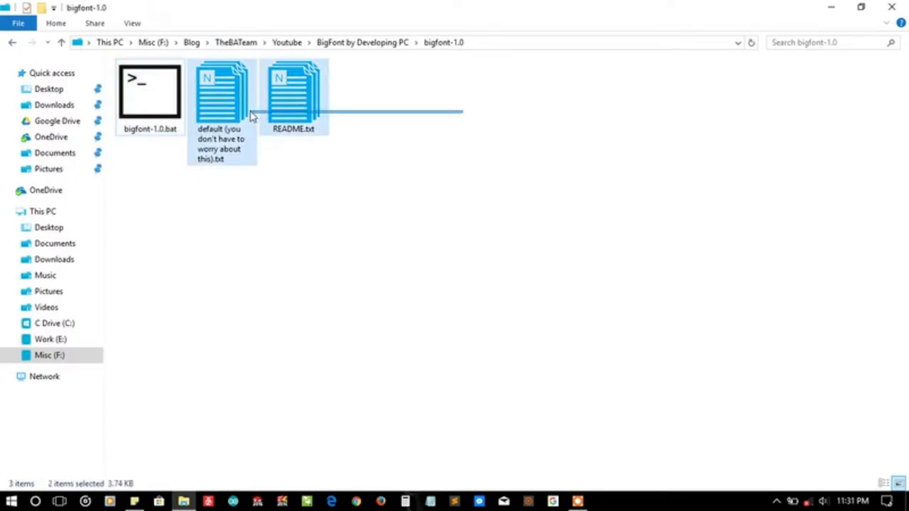
{"action": "left_click", "coordinate": [522, 181]}
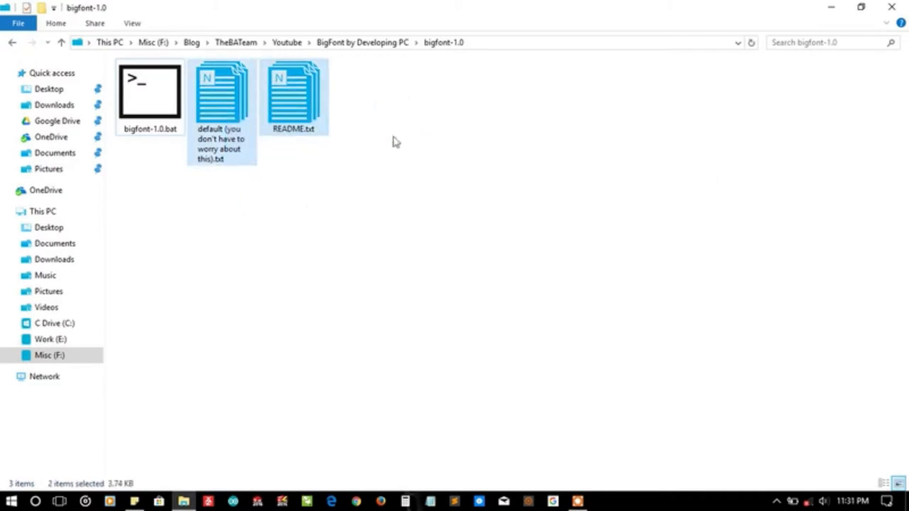
{"action": "left_click", "coordinate": [222, 100]}
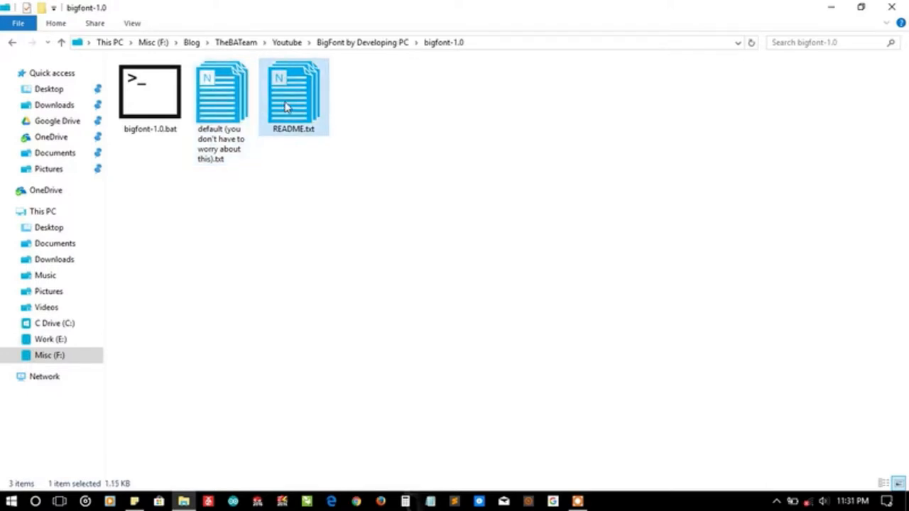
{"action": "double_click", "coordinate": [293, 92]}
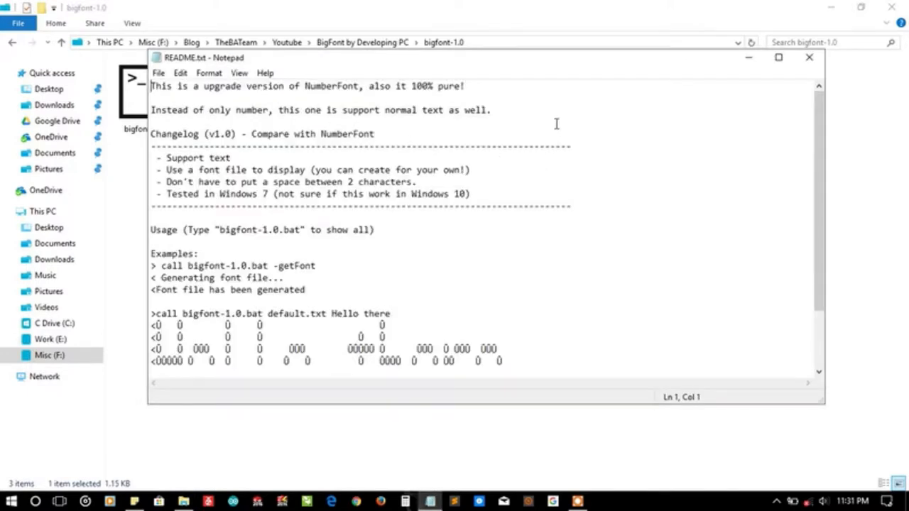
{"action": "double_click", "coordinate": [211, 87]}
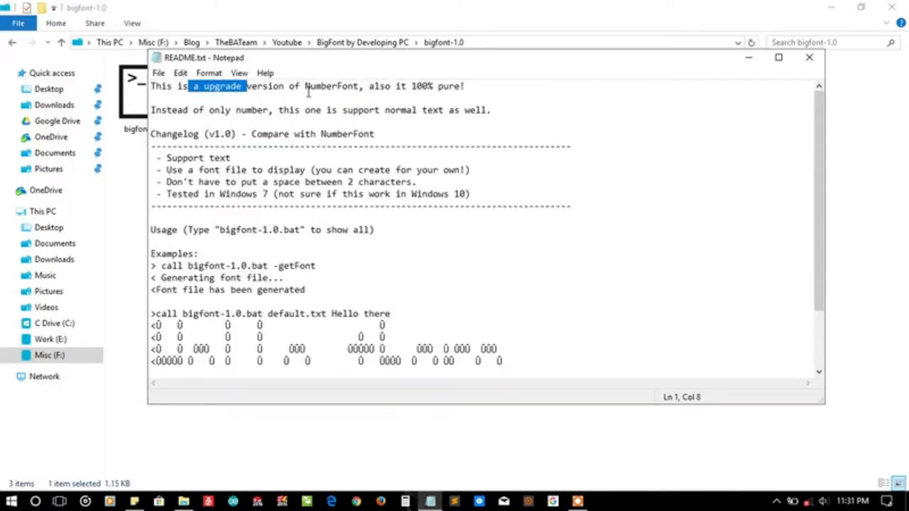
{"action": "double_click", "coordinate": [331, 87]}
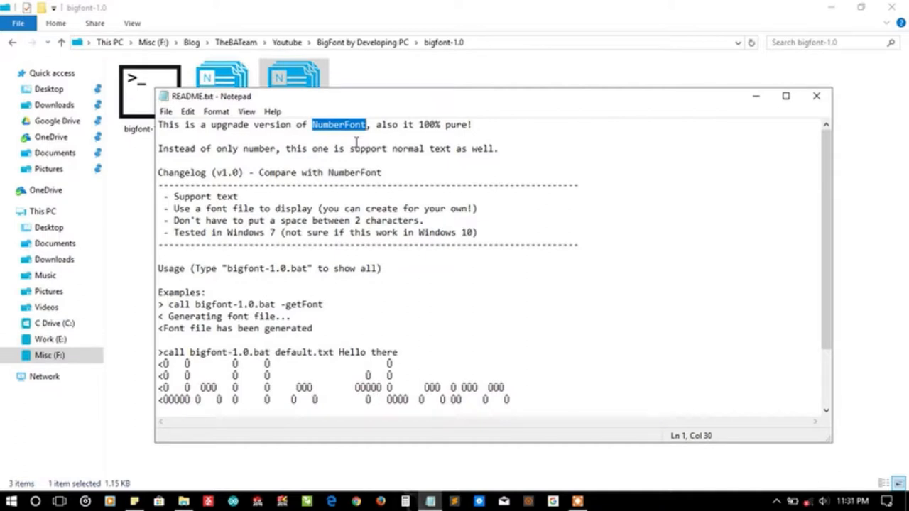
{"action": "left_click_drag", "start_coordinate": [403, 125], "coordinate": [472, 125]}
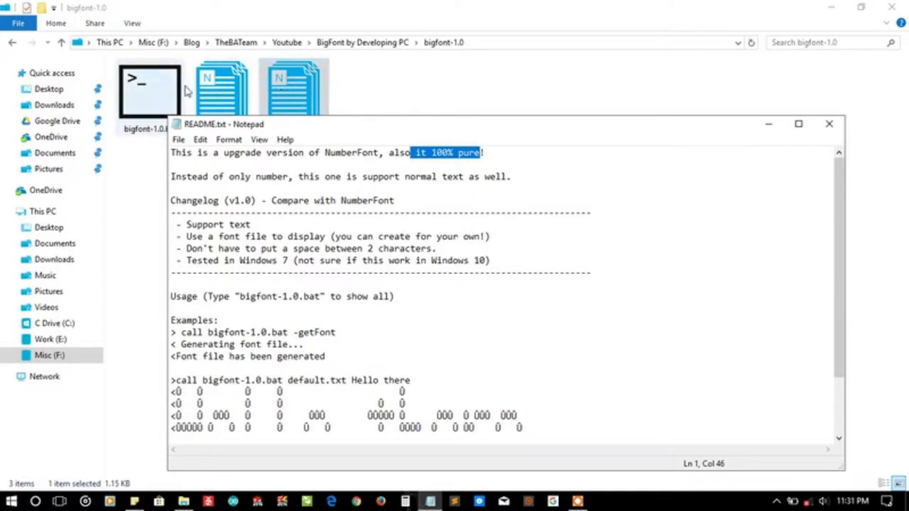
{"action": "mouse_move", "coordinate": [150, 105]}
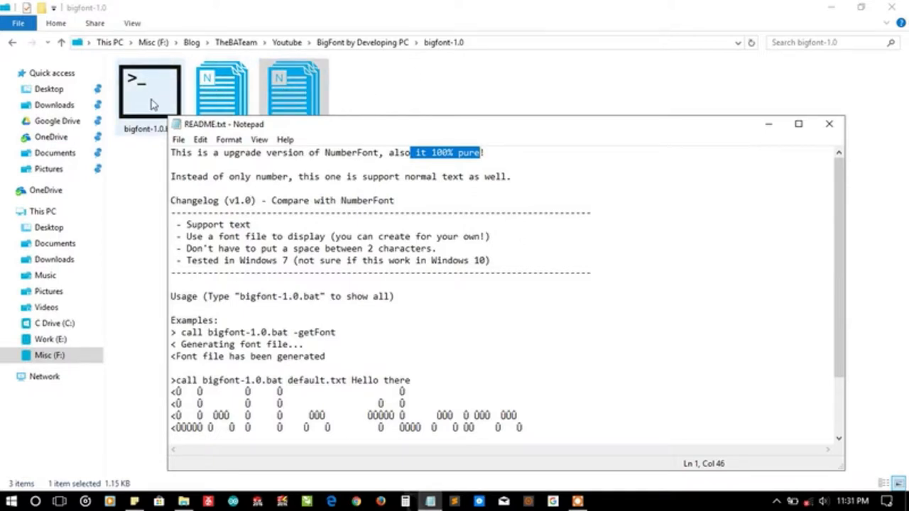
{"action": "left_click", "coordinate": [828, 124]}
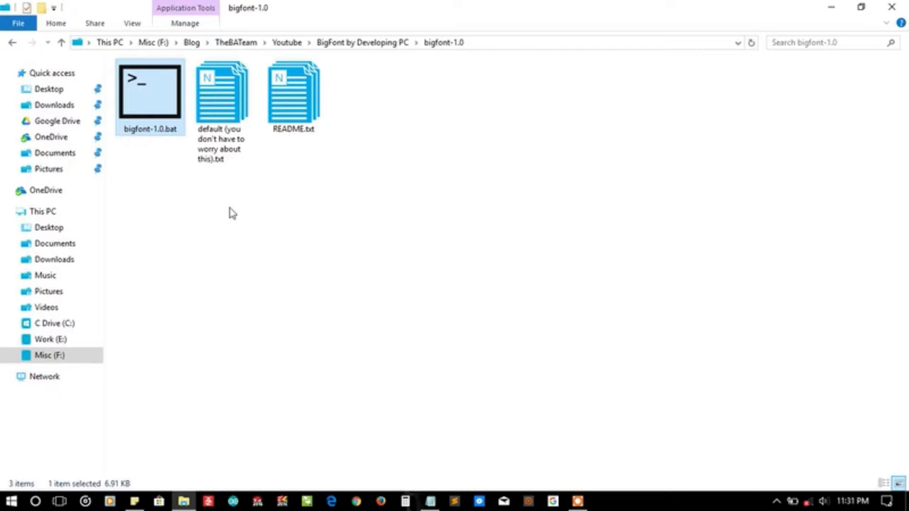
{"action": "mouse_move", "coordinate": [454, 448]}
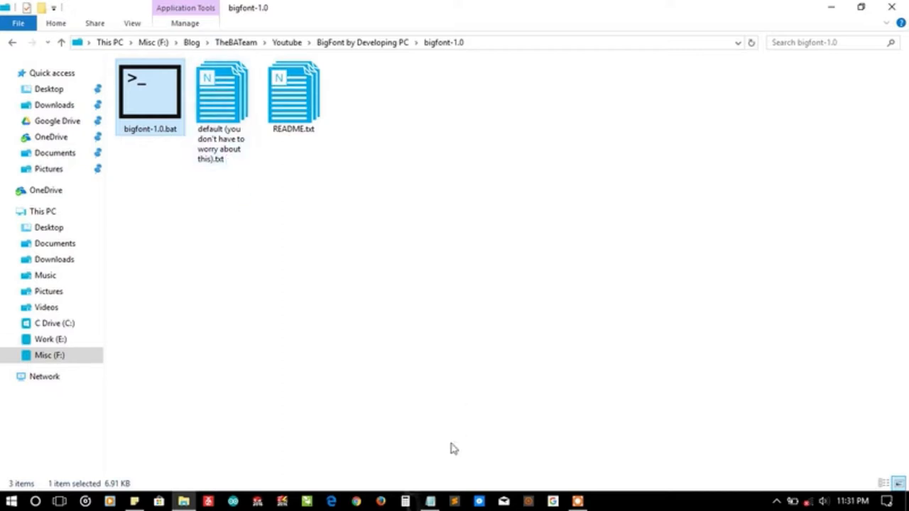
{"action": "double_click", "coordinate": [292, 96]}
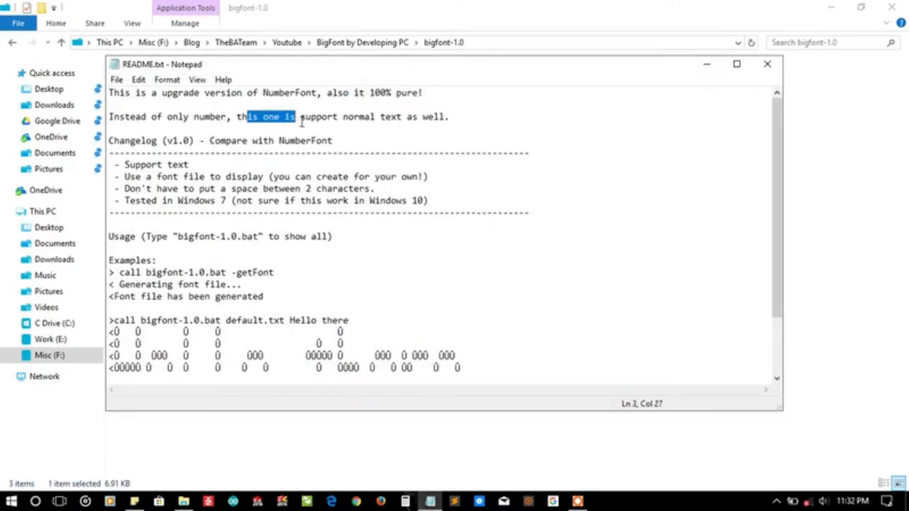
{"action": "left_click", "coordinate": [386, 125]}
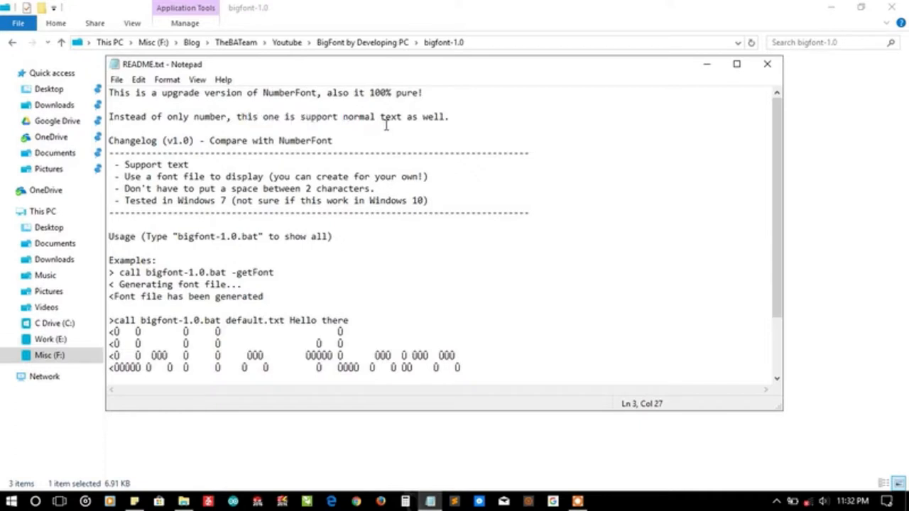
{"action": "left_click_drag", "start_coordinate": [381, 116], "coordinate": [448, 116]}
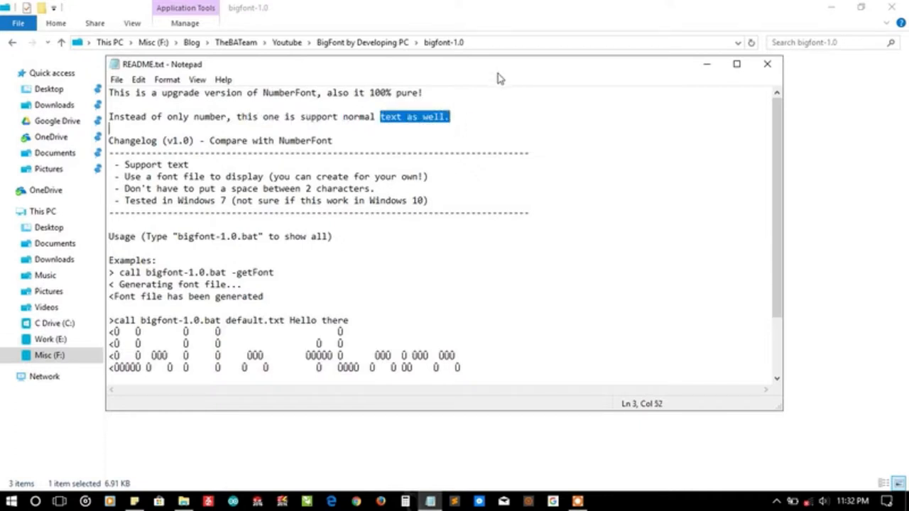
{"action": "mouse_move", "coordinate": [518, 73]}
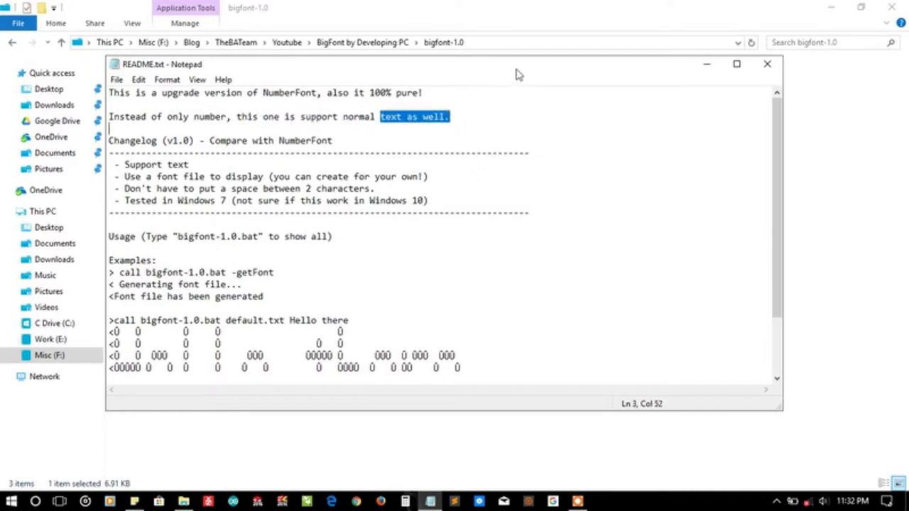
{"action": "mouse_move", "coordinate": [777, 125]}
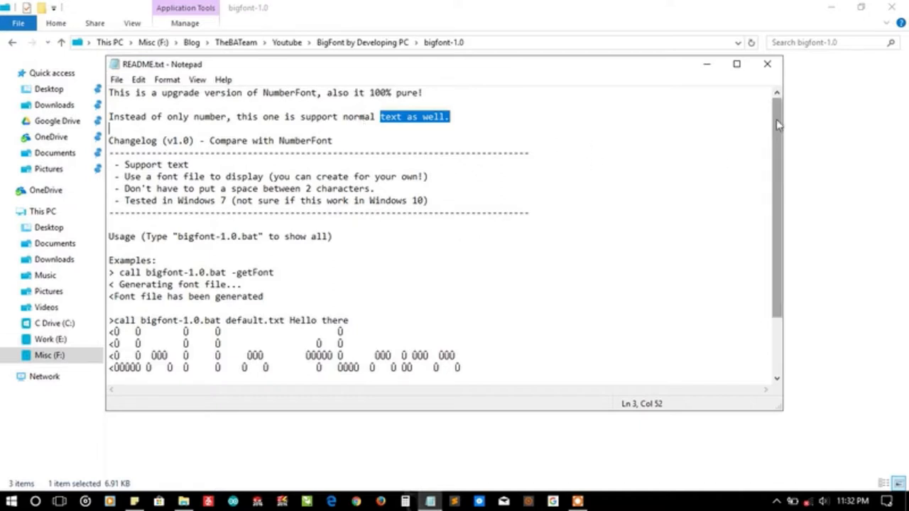
{"action": "scroll", "scroll_direction": "down", "scroll_amount": 3}
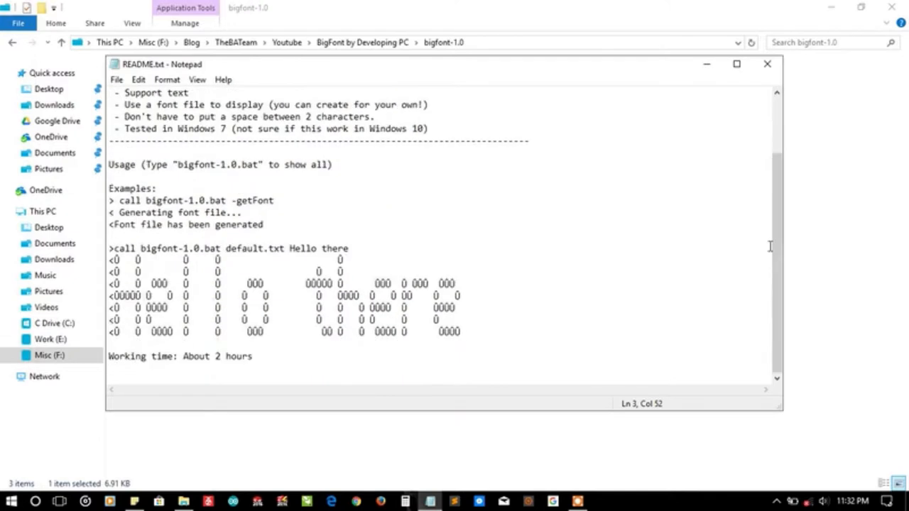
{"action": "mouse_move", "coordinate": [124, 164]}
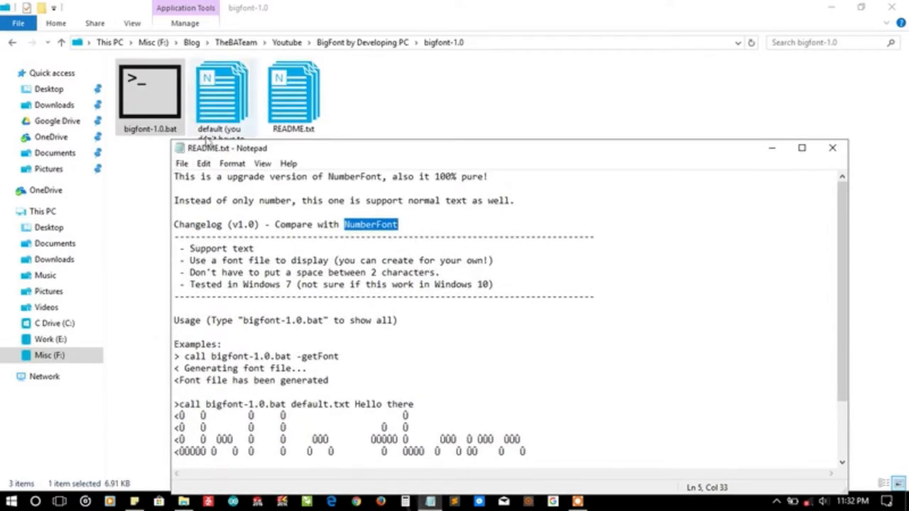
{"action": "left_click", "coordinate": [149, 92]}
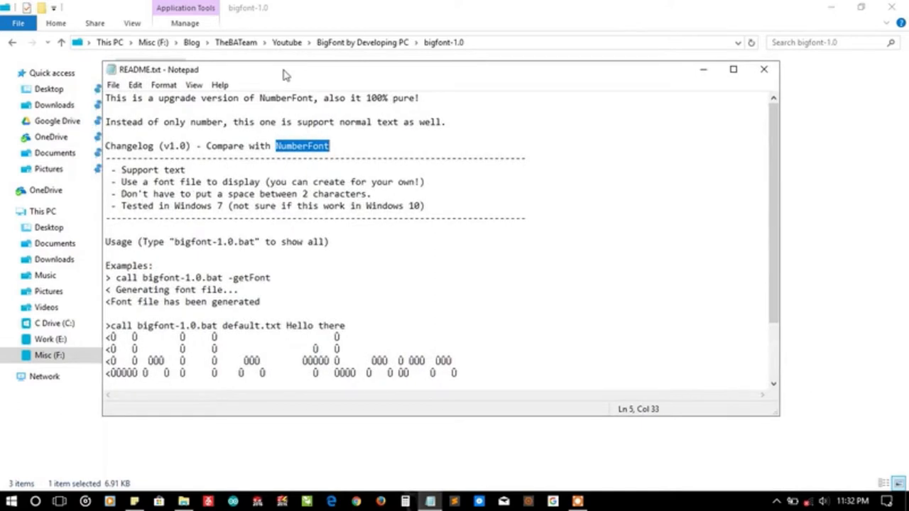
{"action": "left_click", "coordinate": [145, 170]}
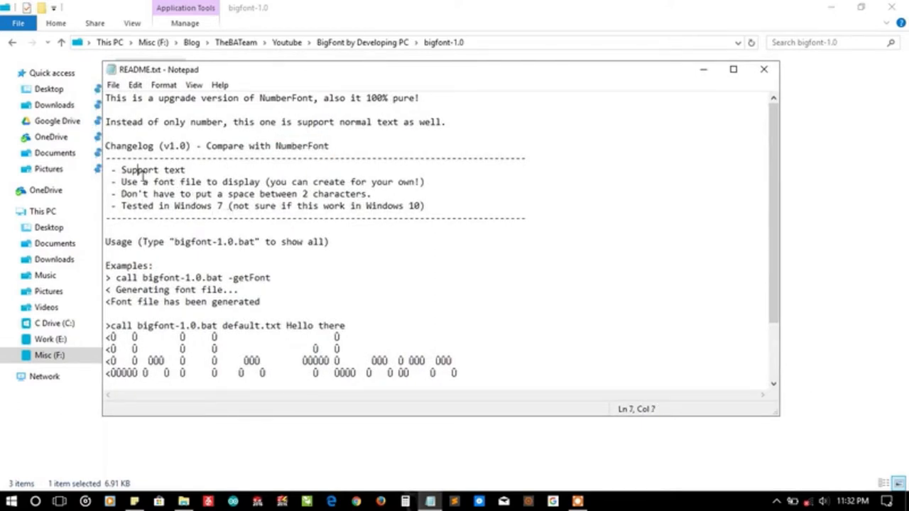
{"action": "double_click", "coordinate": [159, 170]}
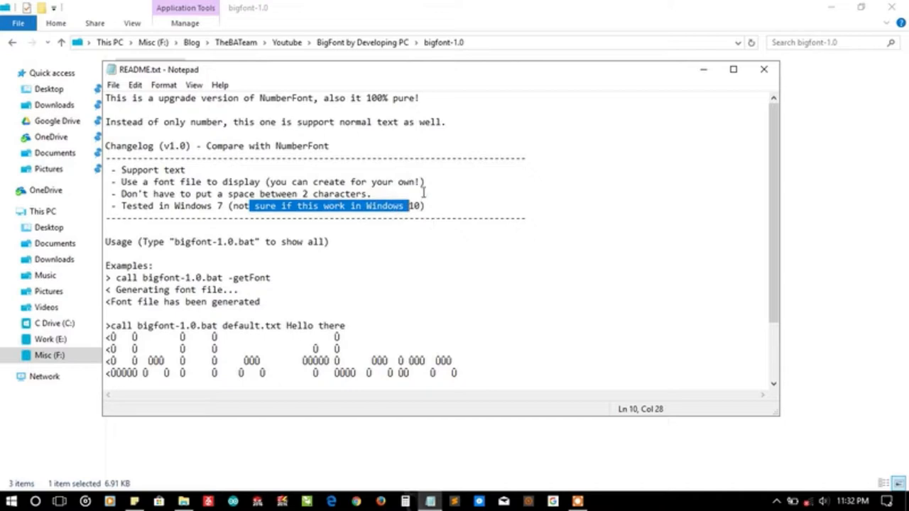
{"action": "mouse_move", "coordinate": [763, 68]}
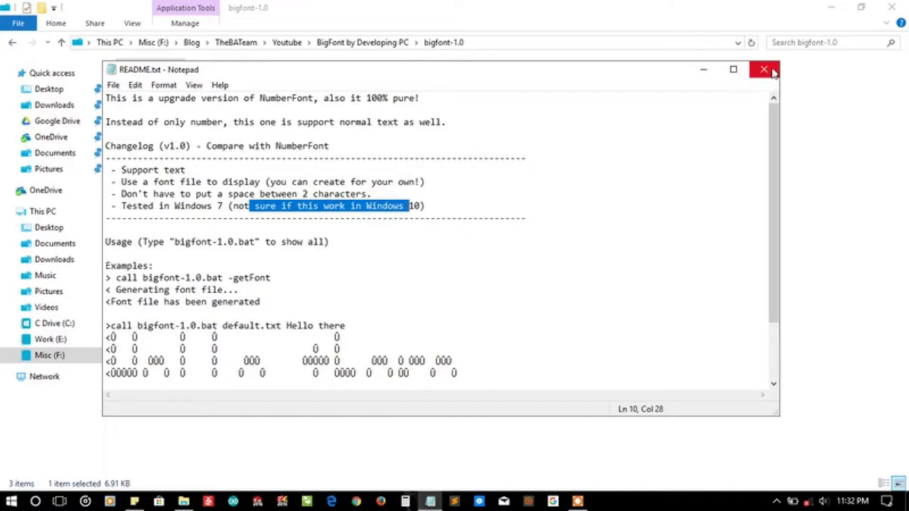
- Reopen README.txt in Notepad and highlight 'call' and the -getFont option in the first usage example
{"action": "left_click", "coordinate": [763, 68]}
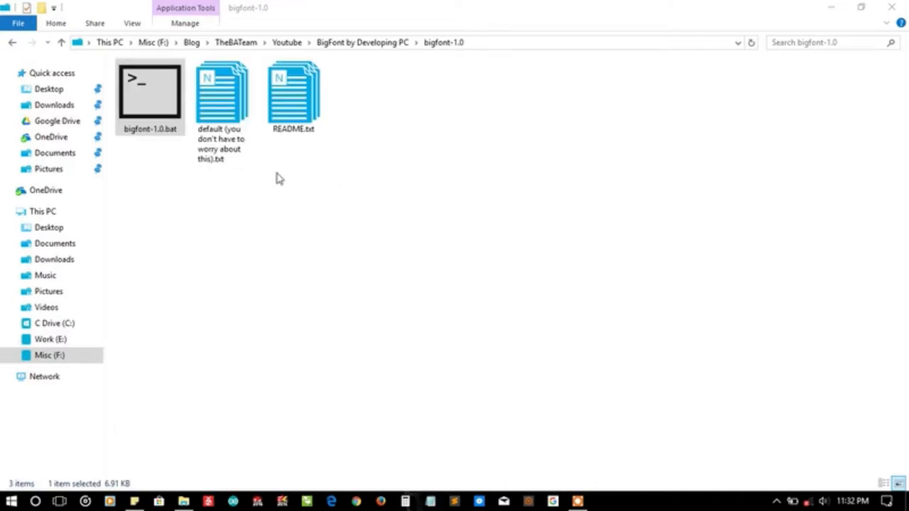
{"action": "left_click", "coordinate": [292, 96]}
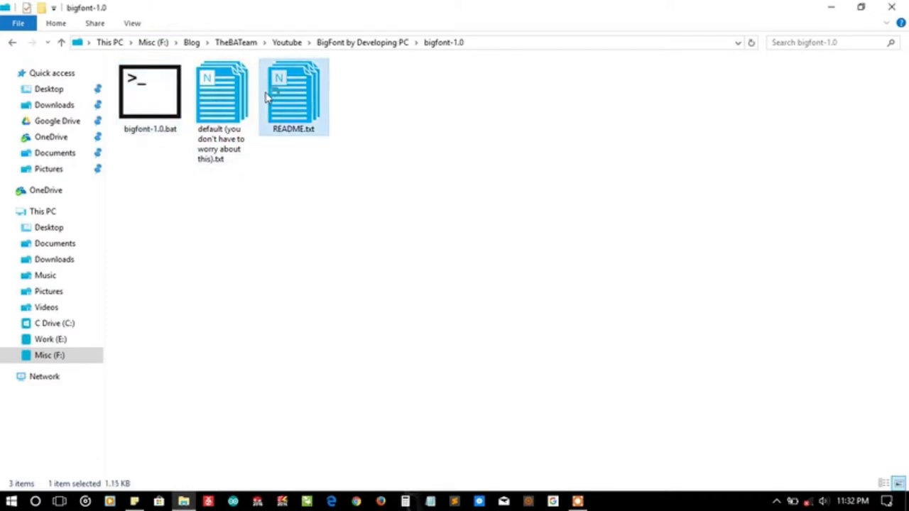
{"action": "double_click", "coordinate": [293, 93]}
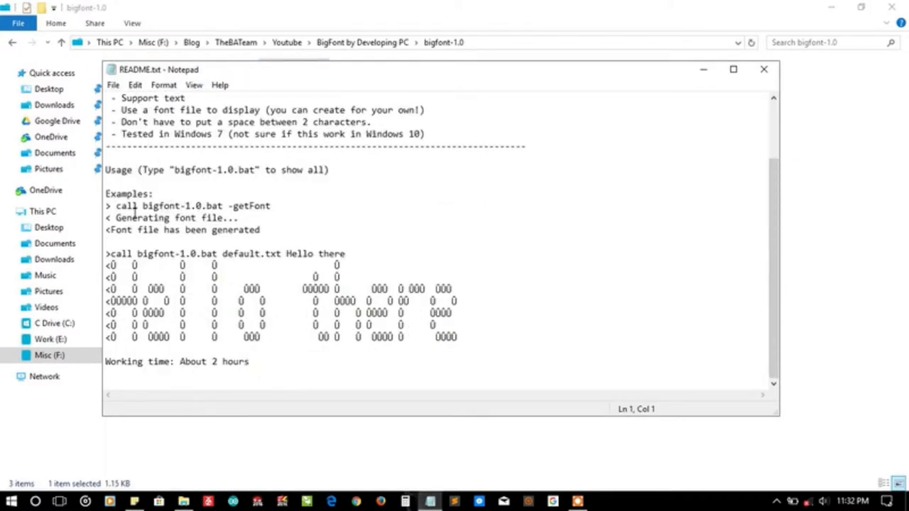
{"action": "double_click", "coordinate": [126, 205]}
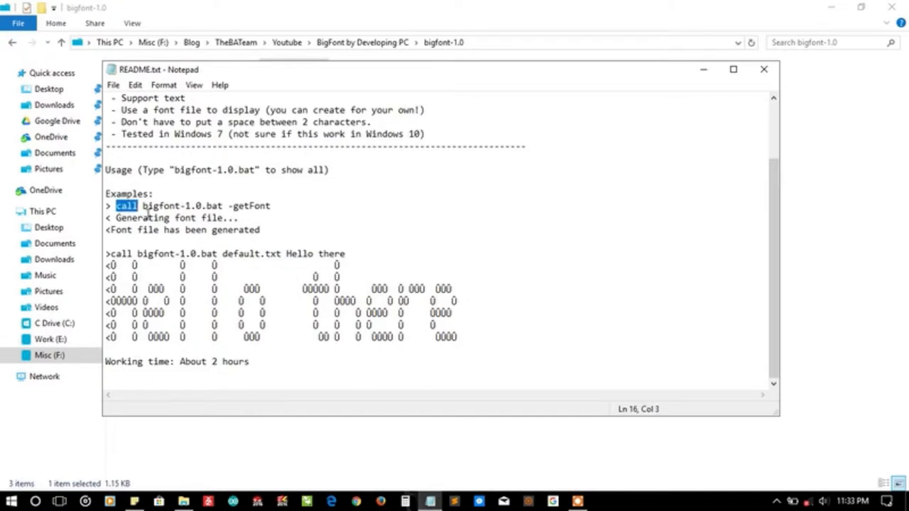
{"action": "left_click", "coordinate": [235, 210]}
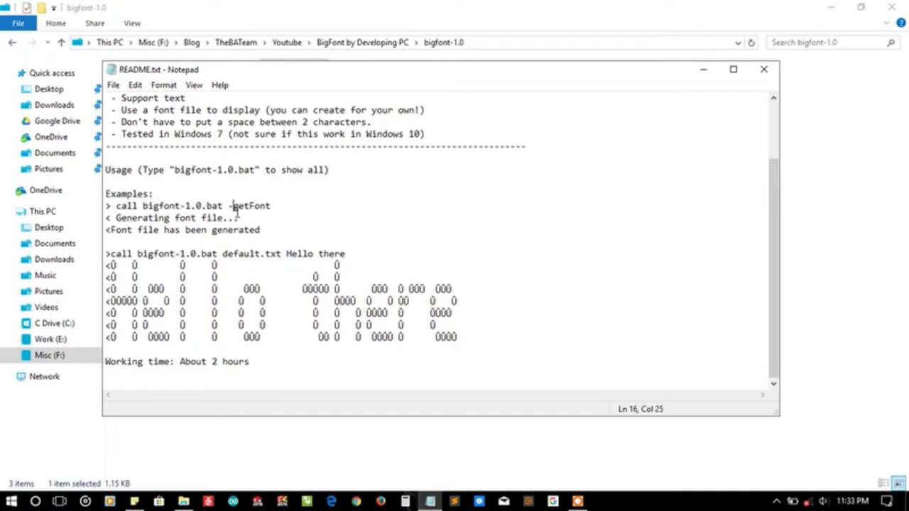
{"action": "double_click", "coordinate": [250, 206]}
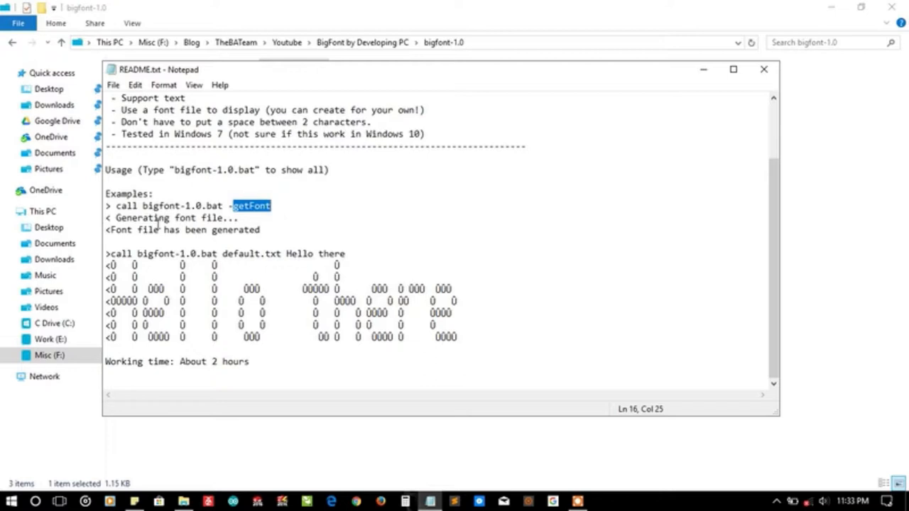
{"action": "double_click", "coordinate": [170, 217]}
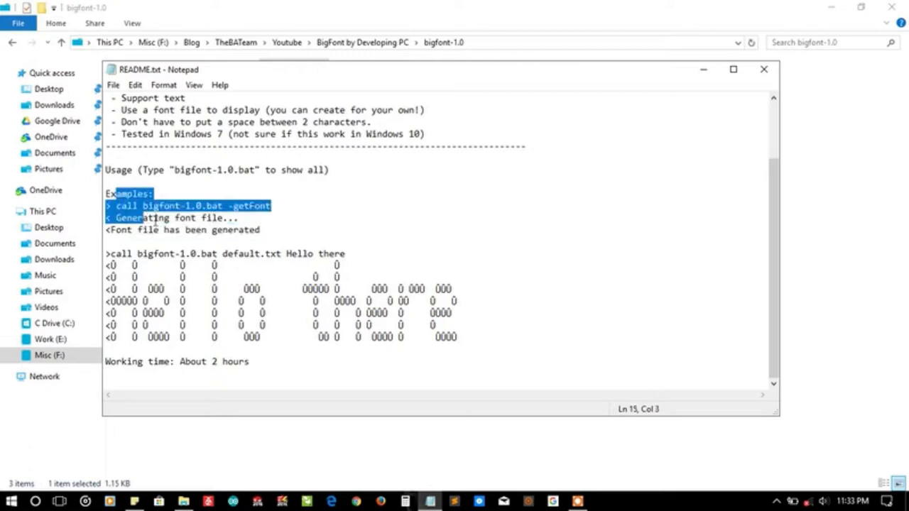
- Highlight default.txt and the getFont line in the second example and the 2-hour working time, then close README.txt
{"action": "left_click", "coordinate": [139, 253]}
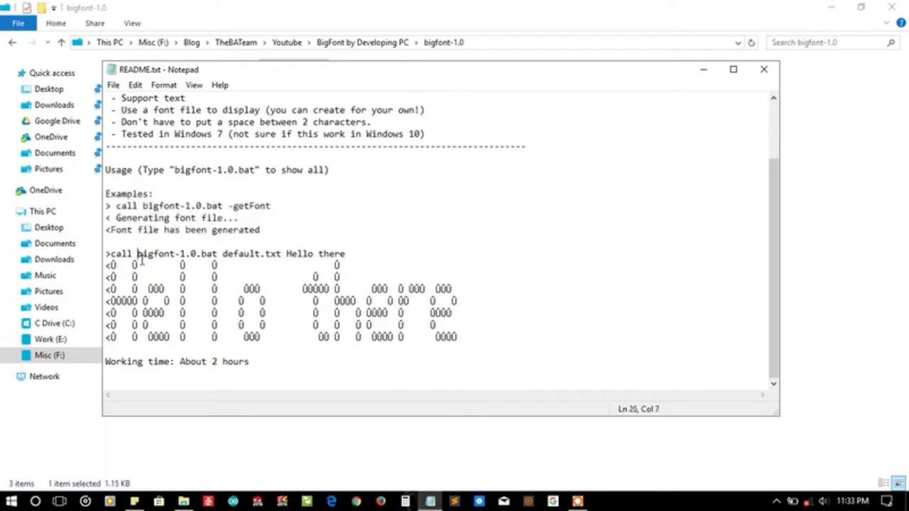
{"action": "double_click", "coordinate": [248, 253]}
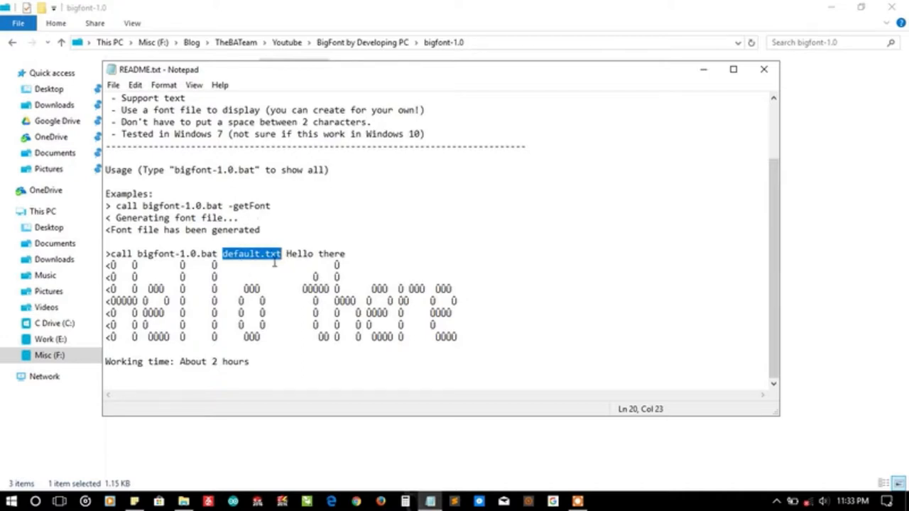
{"action": "left_click_drag", "start_coordinate": [285, 253], "coordinate": [346, 252]}
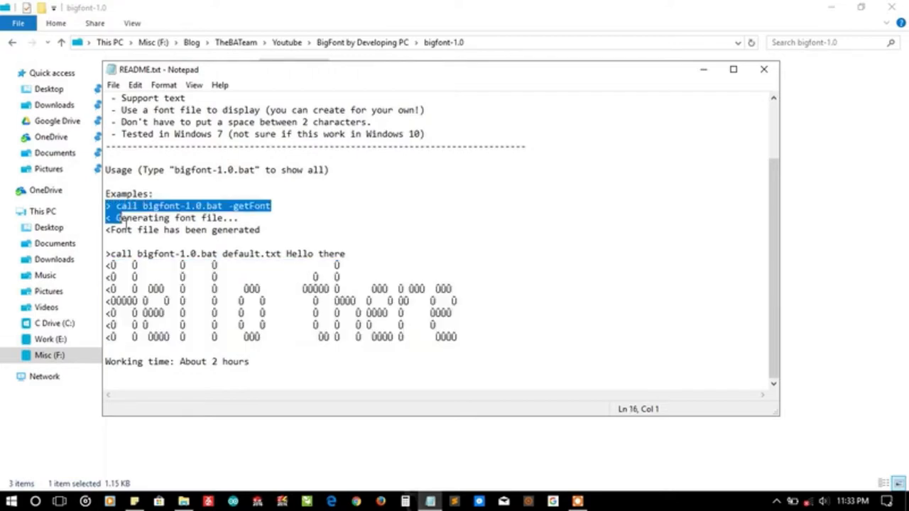
{"action": "left_click_drag", "start_coordinate": [120, 206], "coordinate": [381, 356]}
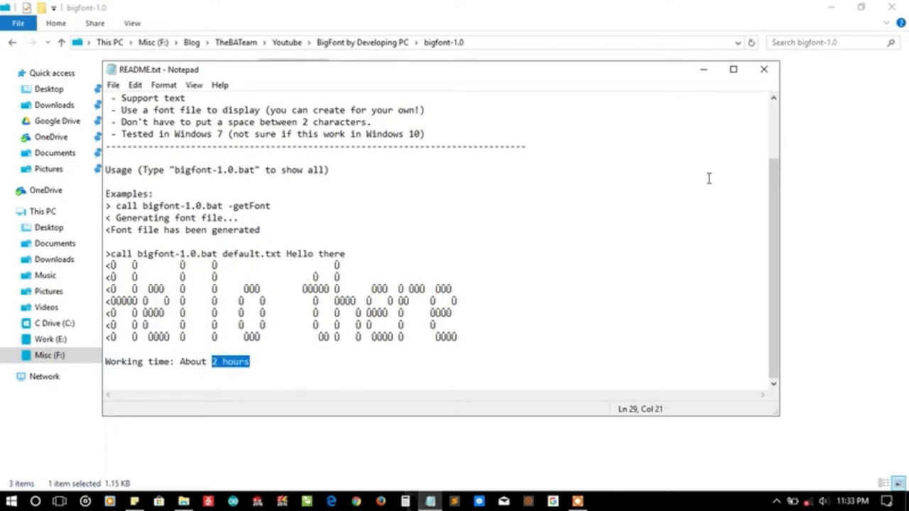
{"action": "left_click", "coordinate": [764, 68]}
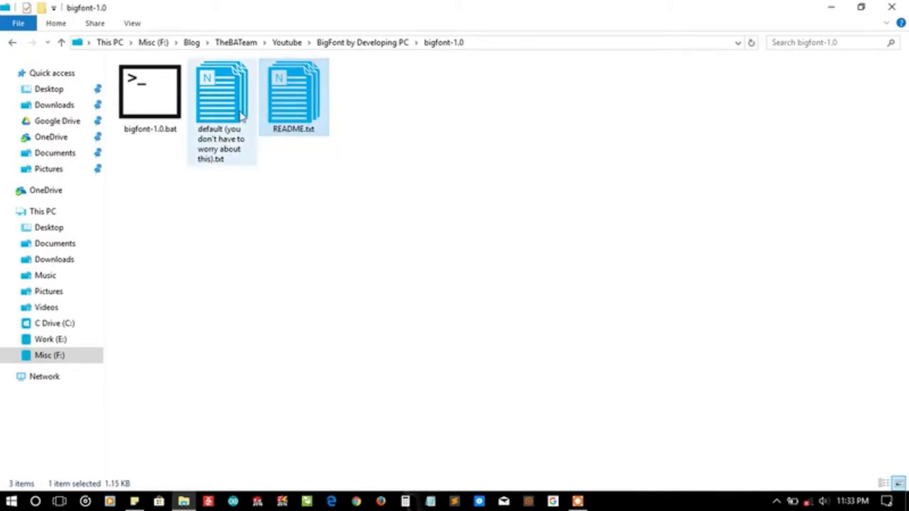
{"action": "mouse_move", "coordinate": [219, 92]}
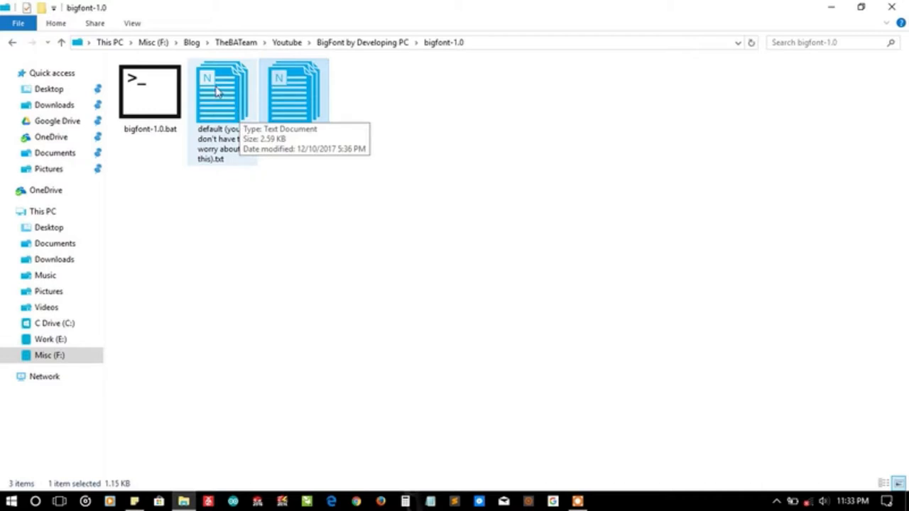
{"action": "double_click", "coordinate": [221, 92]}
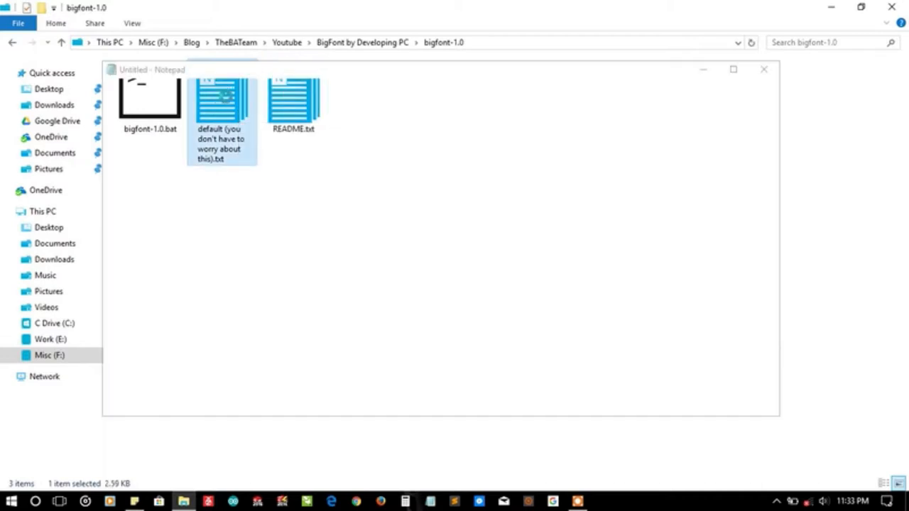
{"action": "double_click", "coordinate": [221, 100]}
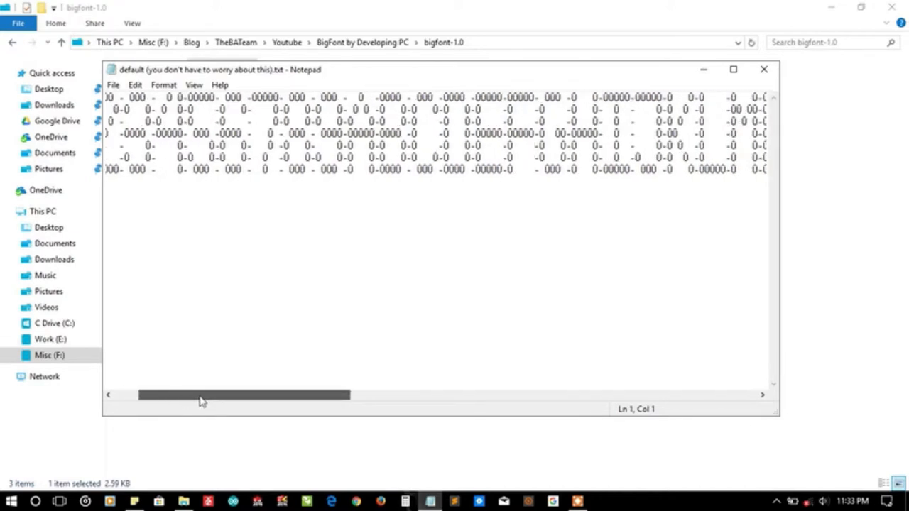
{"action": "left_click_drag", "start_coordinate": [244, 394], "coordinate": [455, 394]}
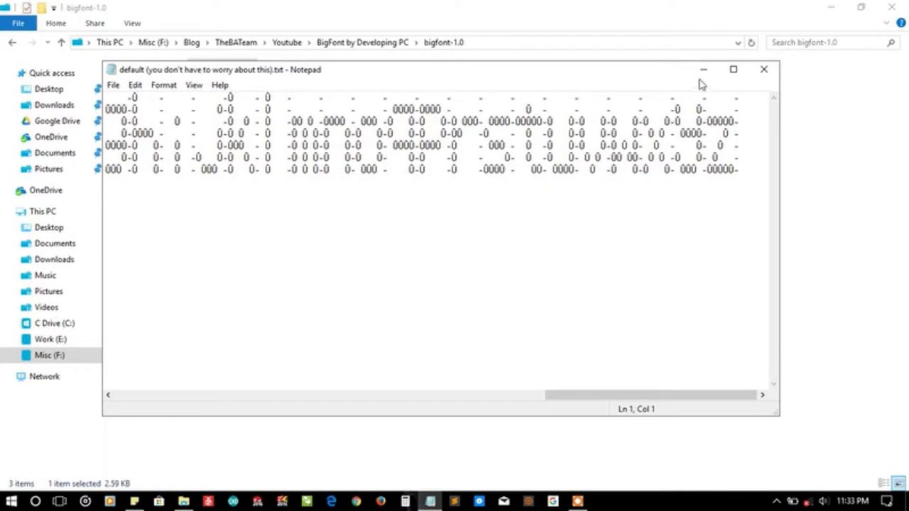
{"action": "left_click", "coordinate": [764, 68]}
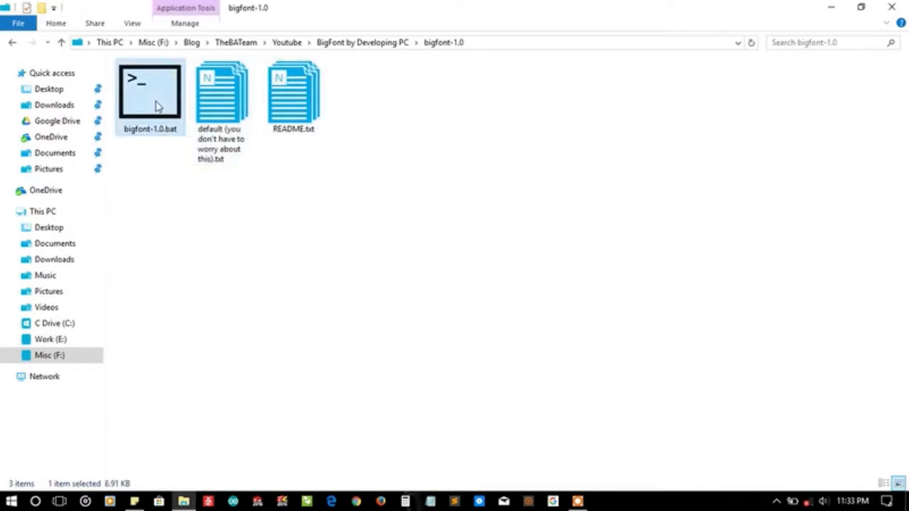
{"action": "left_click", "coordinate": [377, 122]}
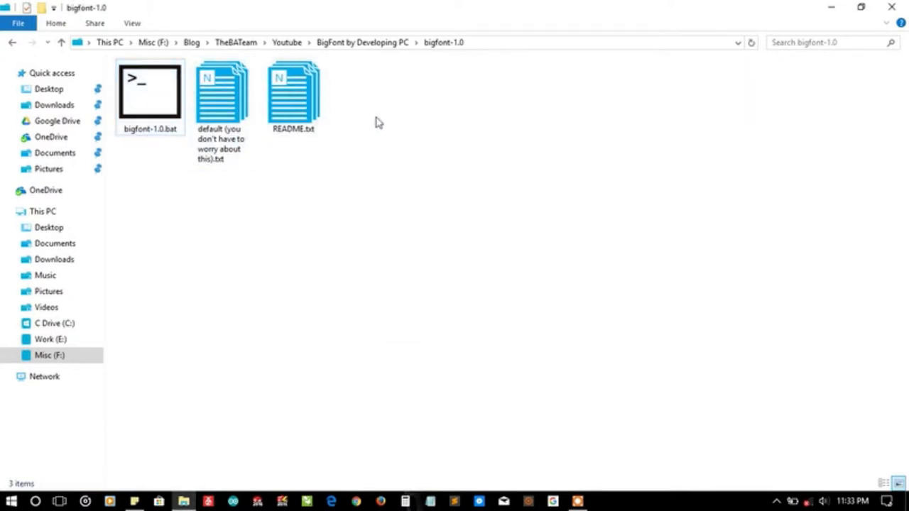
- Launch a PowerShell window in the bigfont-1.0 folder from its background context menu
{"action": "right_click", "coordinate": [377, 122]}
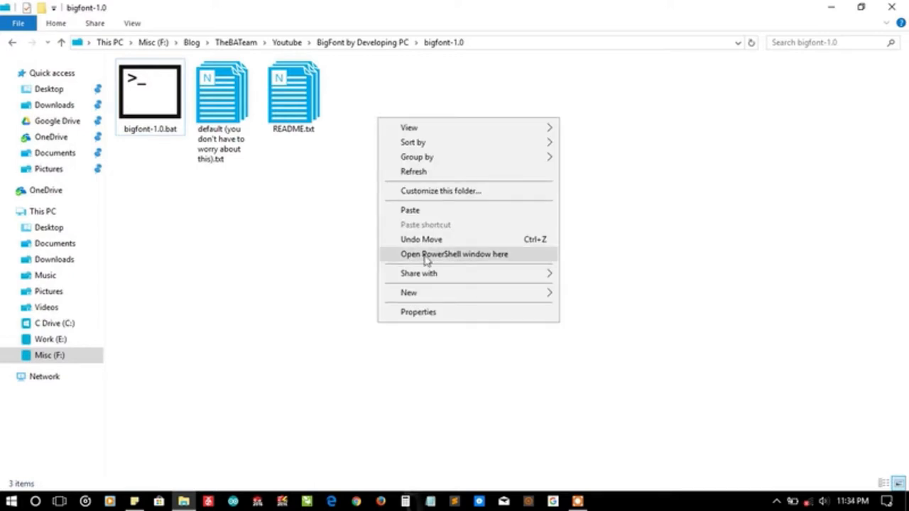
{"action": "mouse_move", "coordinate": [451, 256]}
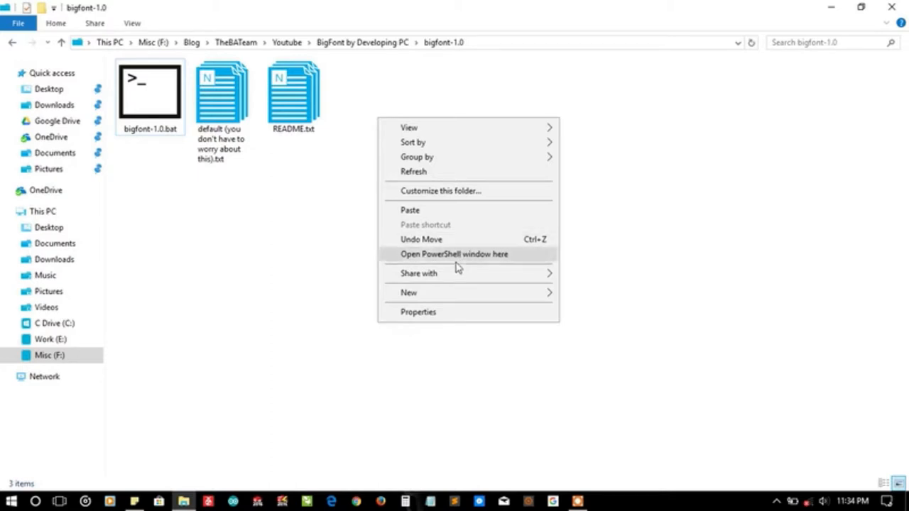
{"action": "left_click", "coordinate": [454, 252]}
{"action": "type", "text": "echo off"}
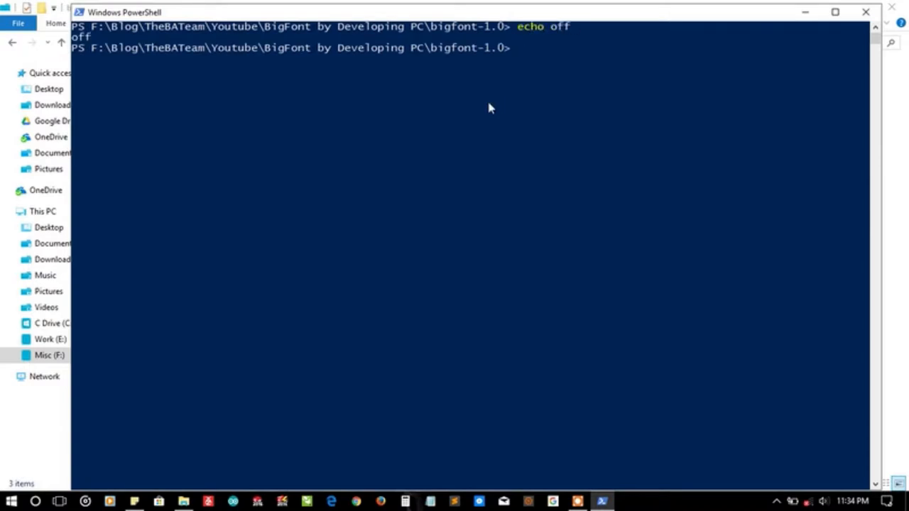
- Start cmd inside the PowerShell window, run echo off, and maximize the window for a fresh prompt
{"action": "type", "text": "cmd"}
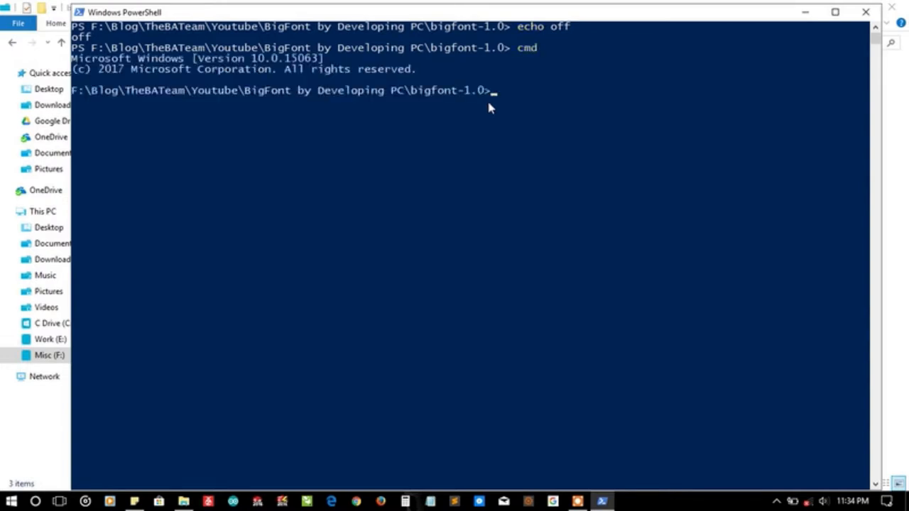
{"action": "type", "text": "echo of"}
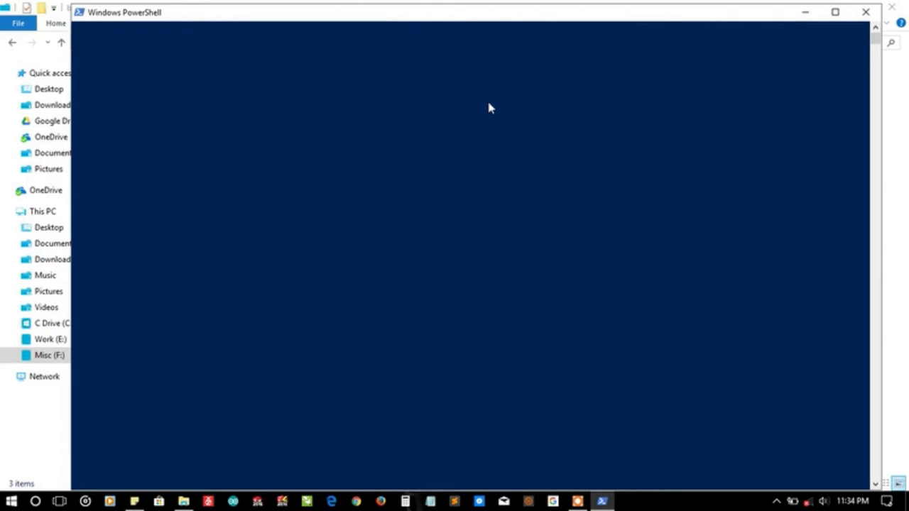
{"action": "key", "text": "Alt+Space"}
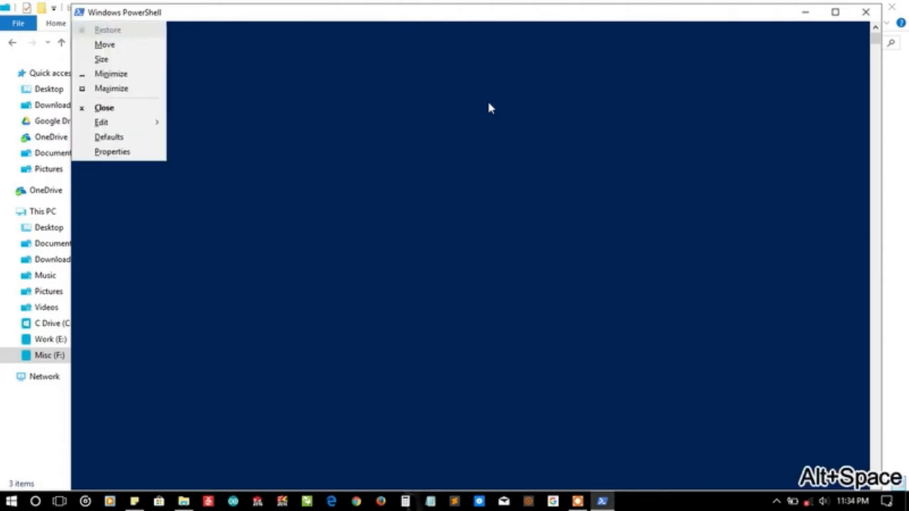
{"action": "left_click", "coordinate": [111, 88]}
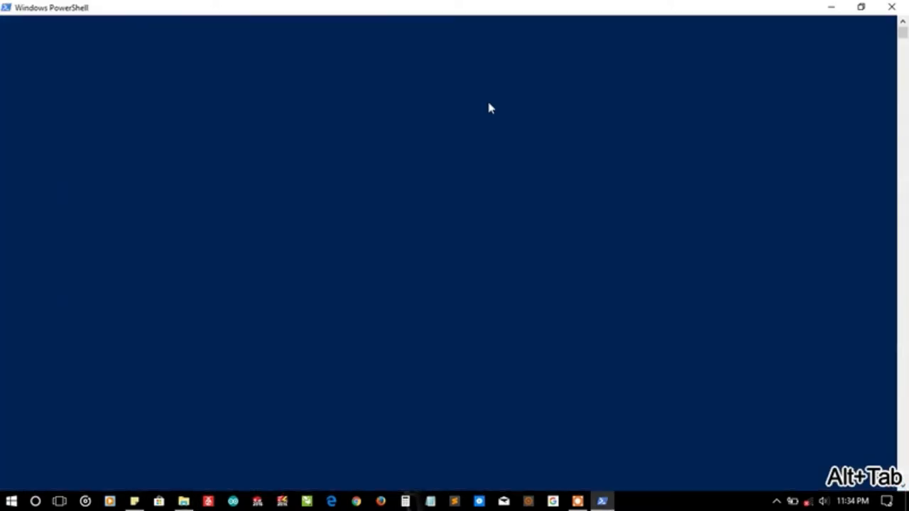
{"action": "key", "text": "alt+tab"}
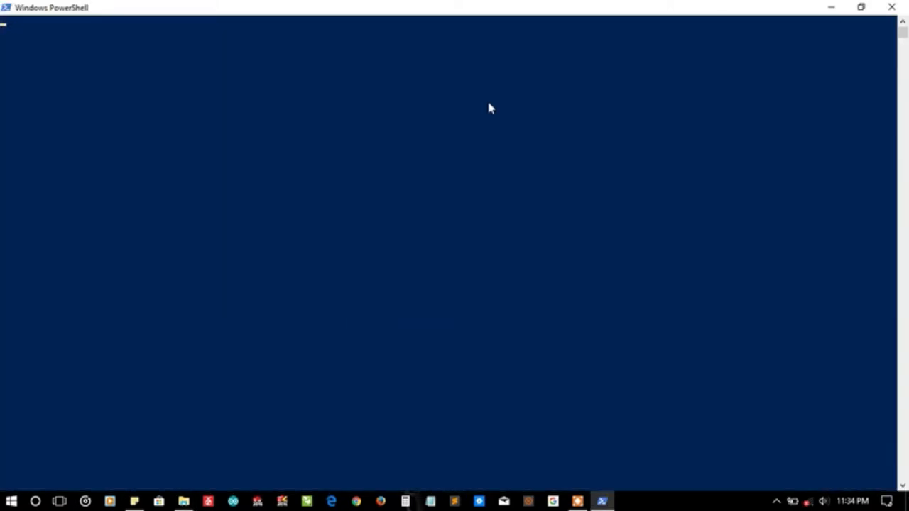
- Run bigfont-1.0.bat -getfont to show the usage help, then recall the command and trim it back to bigfont-1.0.bat
{"action": "type", "text": "bigfont-1.0.bat -"}
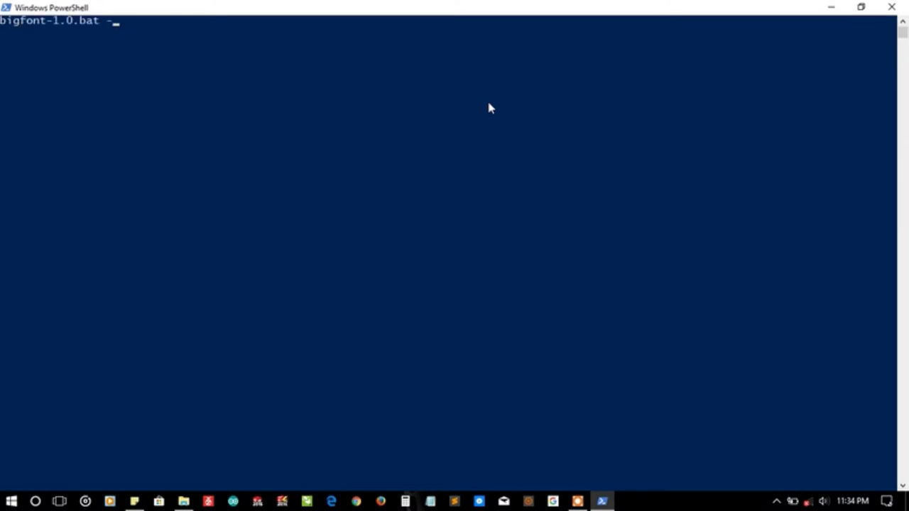
{"action": "type", "text": "getfot"}
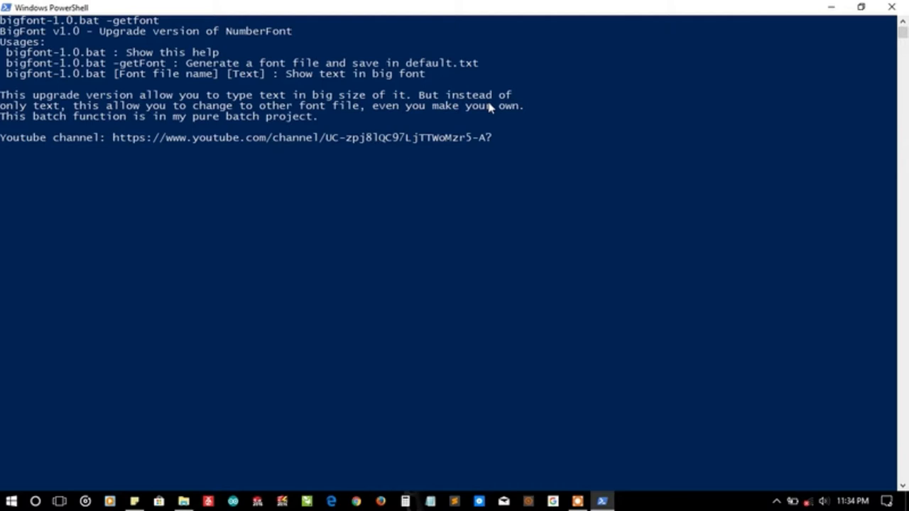
{"action": "key", "text": "alt+tab"}
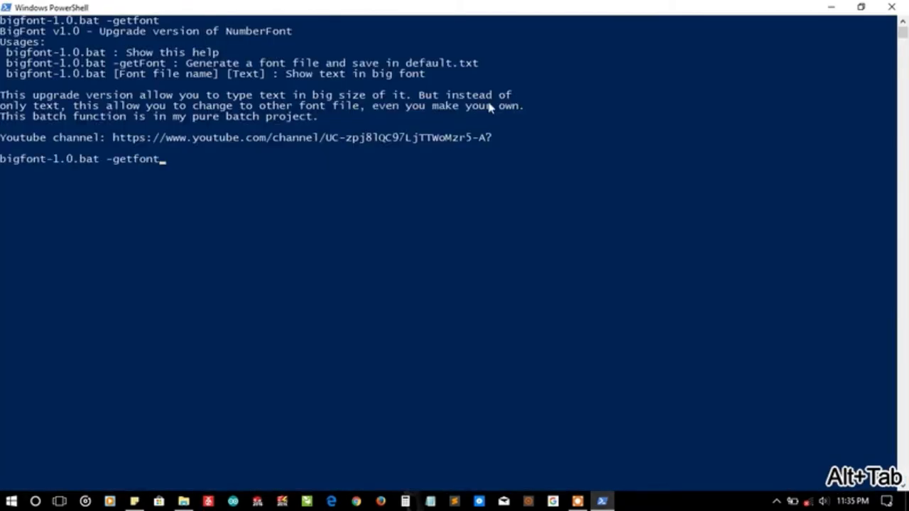
{"action": "mouse_move", "coordinate": [334, 137]}
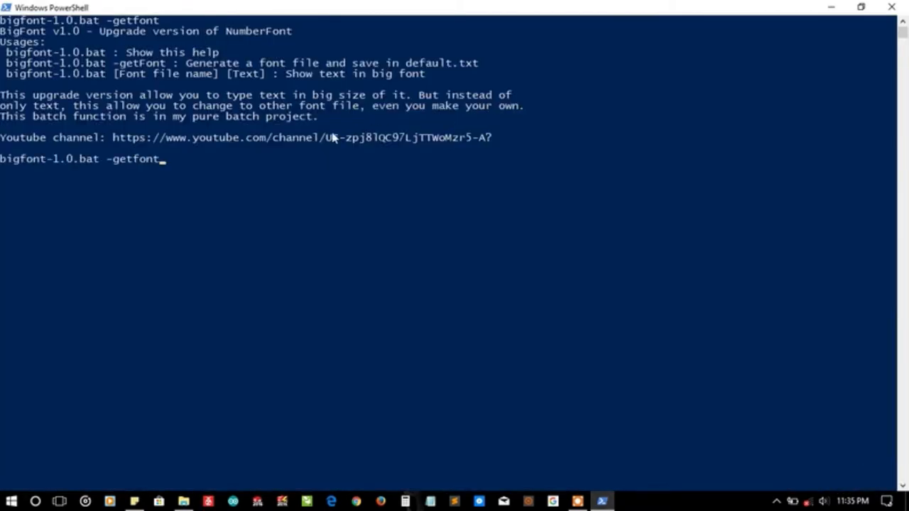
{"action": "mouse_move", "coordinate": [369, 139]}
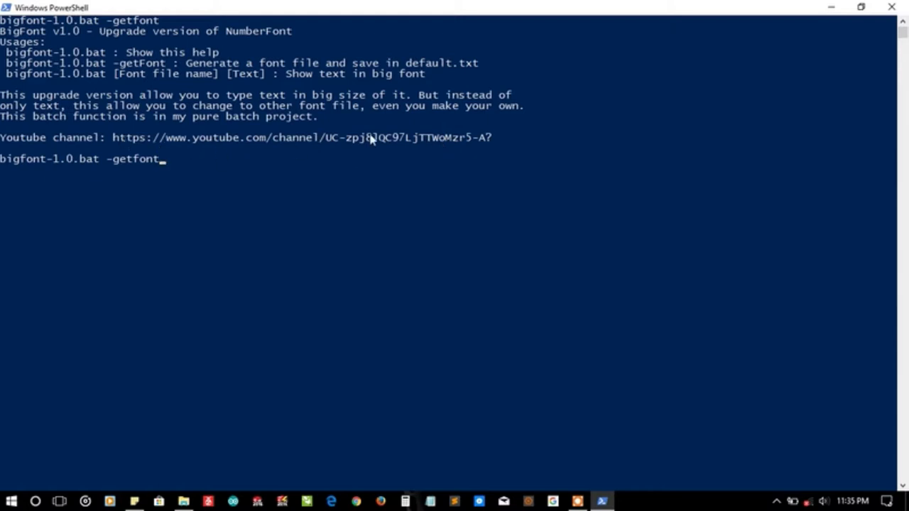
{"action": "mouse_move", "coordinate": [355, 149]}
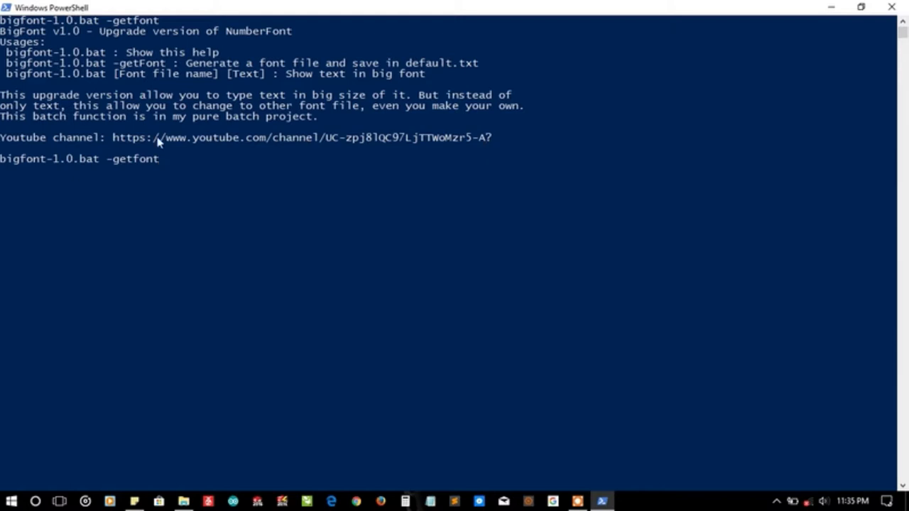
{"action": "mouse_move", "coordinate": [419, 140]}
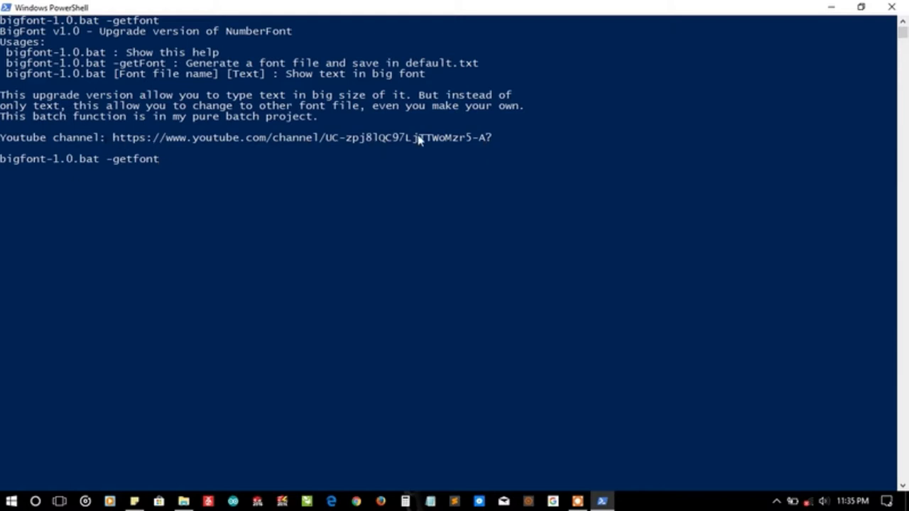
{"action": "key", "text": "Backspace"}
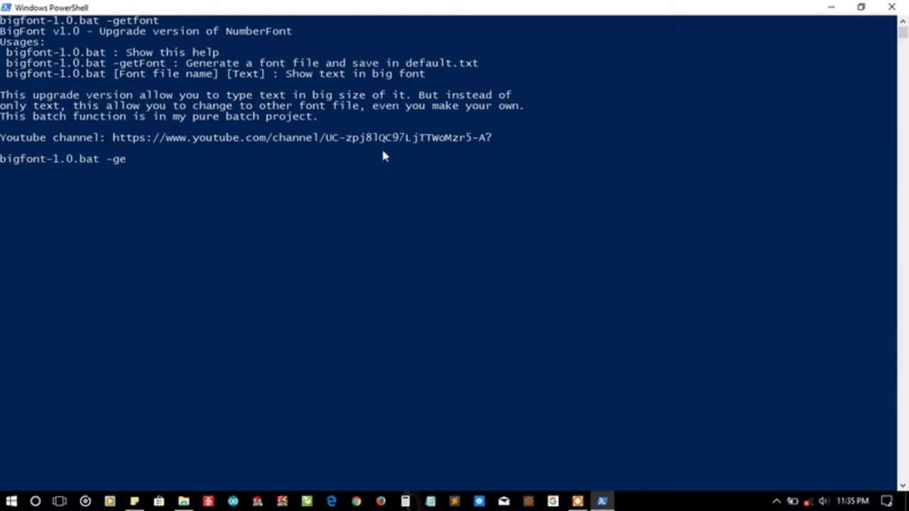
{"action": "key", "text": "Backspace"}
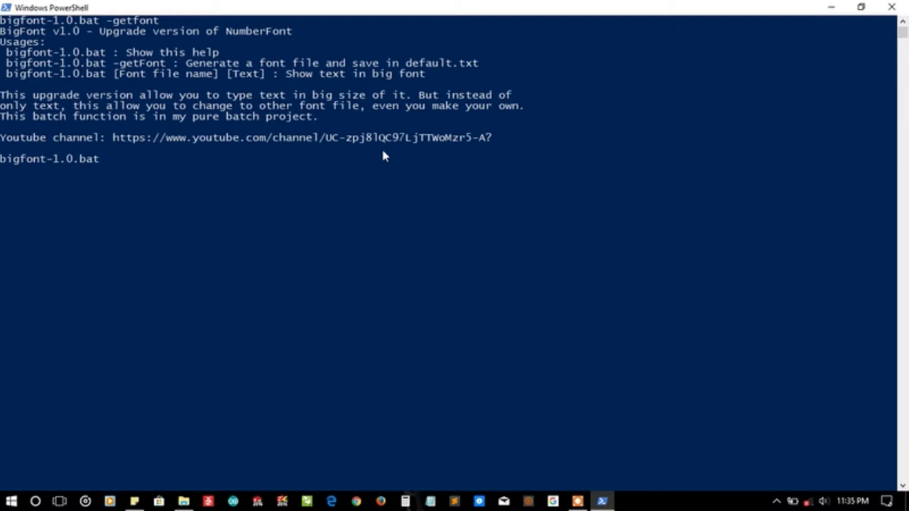
- Run bigfont-1.0.bat with the quoted long-named default font file and the word TheBATeam, hitting an error
{"action": "type", "text": "\"default (you don't have to worry about this).txt\""}
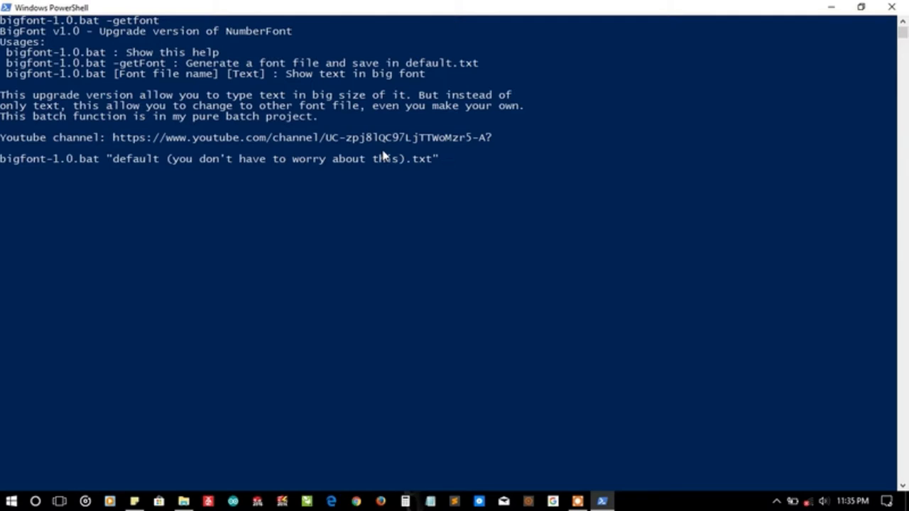
{"action": "type", "text": "TheBATeam"}
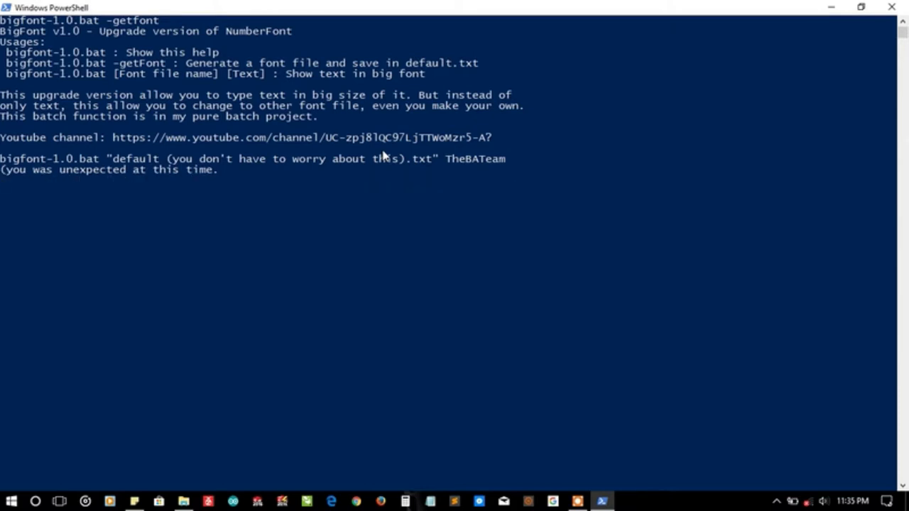
- Write a ren command renaming 'default (you don't have to worry about this).txt' to default.txt
{"action": "type", "text": "ren"}
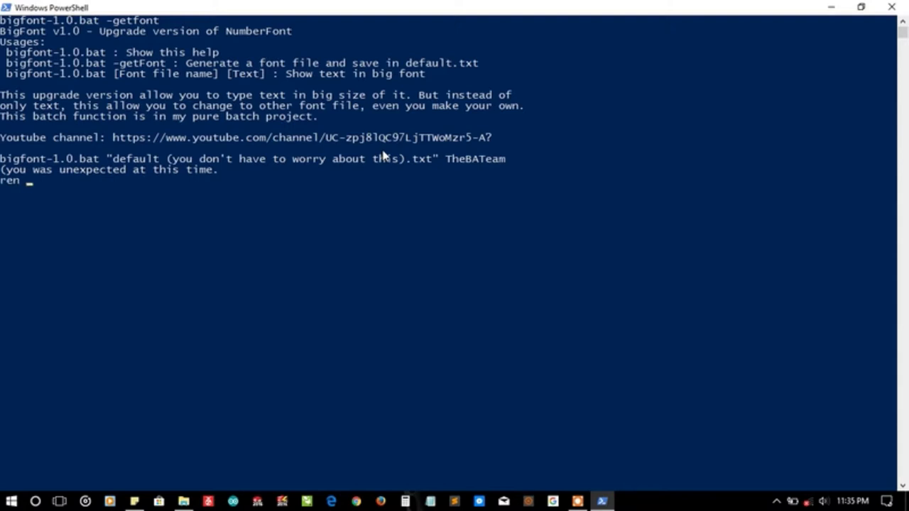
{"action": "type", "text": "\"default (you don't have to worry about this).txt\" de"}
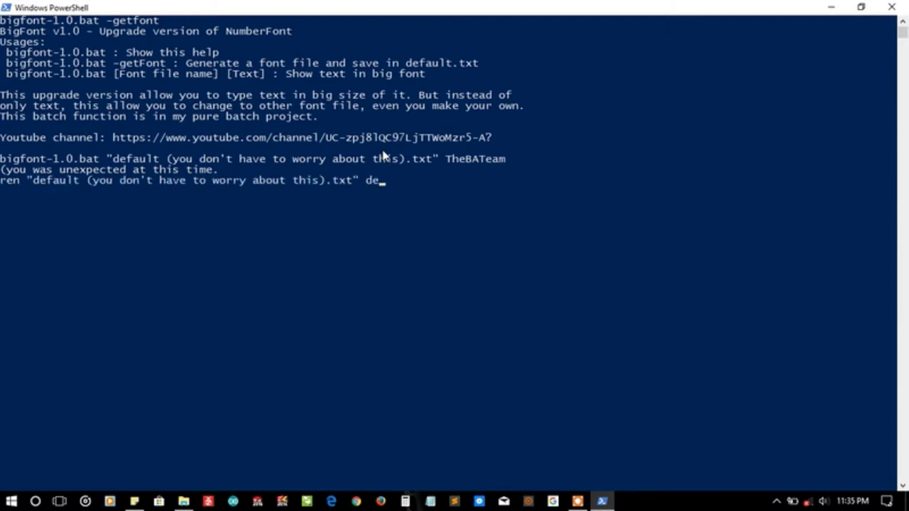
{"action": "type", "text": "fault."}
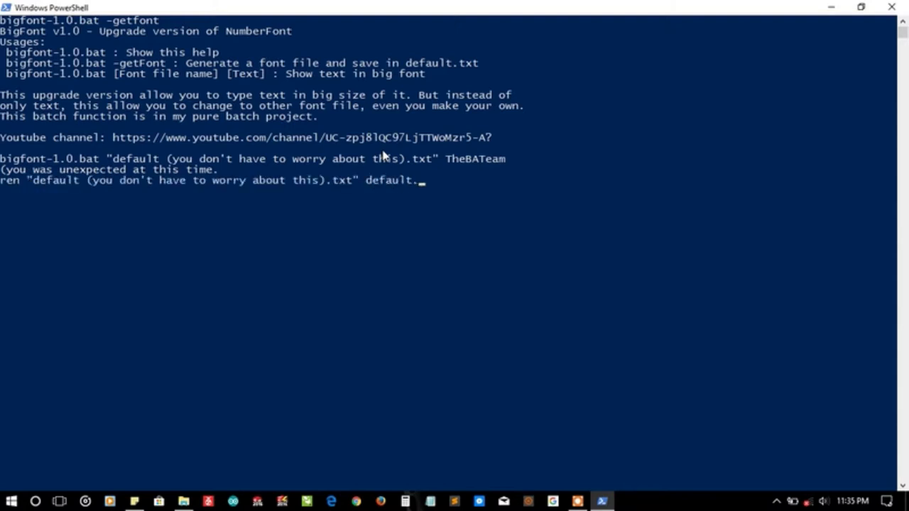
{"action": "type", "text": "txt"}
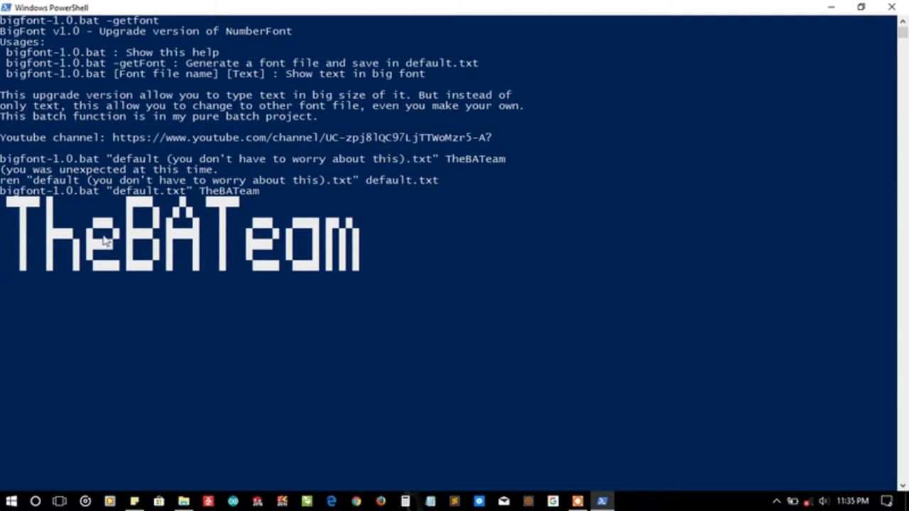
{"action": "mouse_move", "coordinate": [489, 325]}
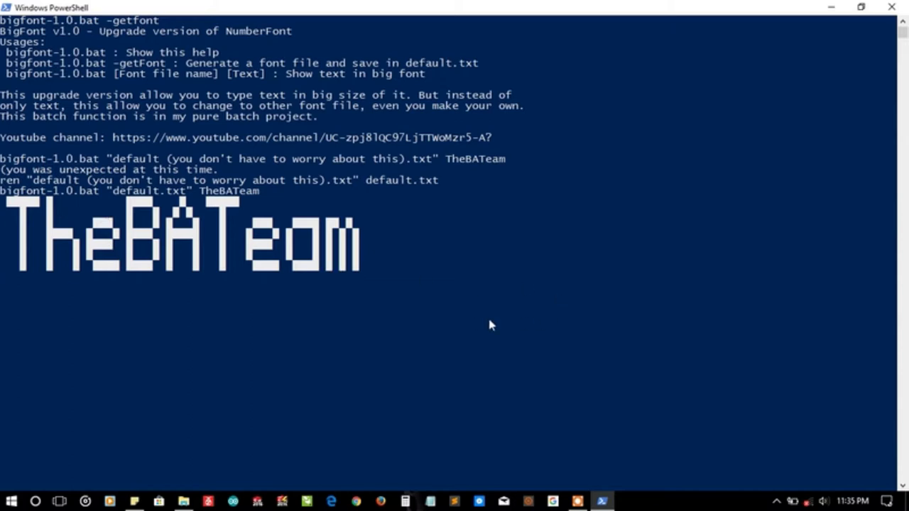
{"action": "mouse_move", "coordinate": [598, 416]}
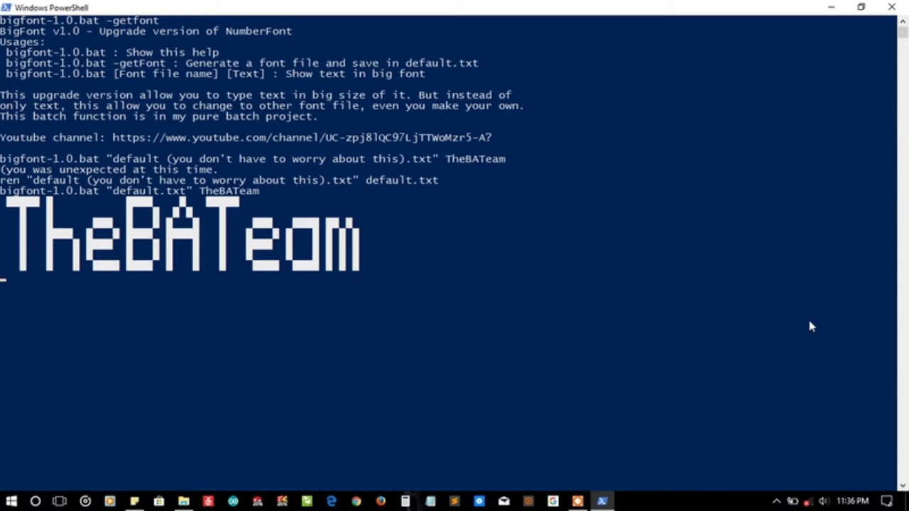
{"action": "mouse_move", "coordinate": [22, 219]}
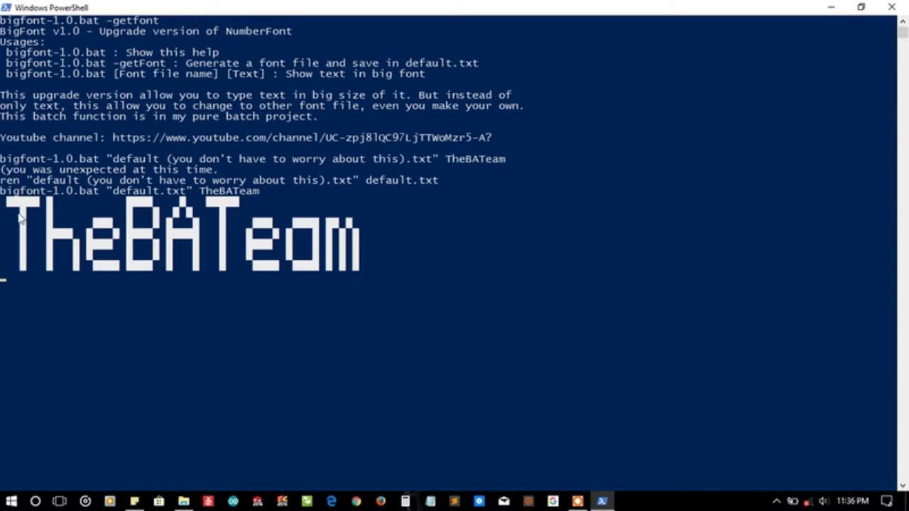
{"action": "mouse_move", "coordinate": [169, 202]}
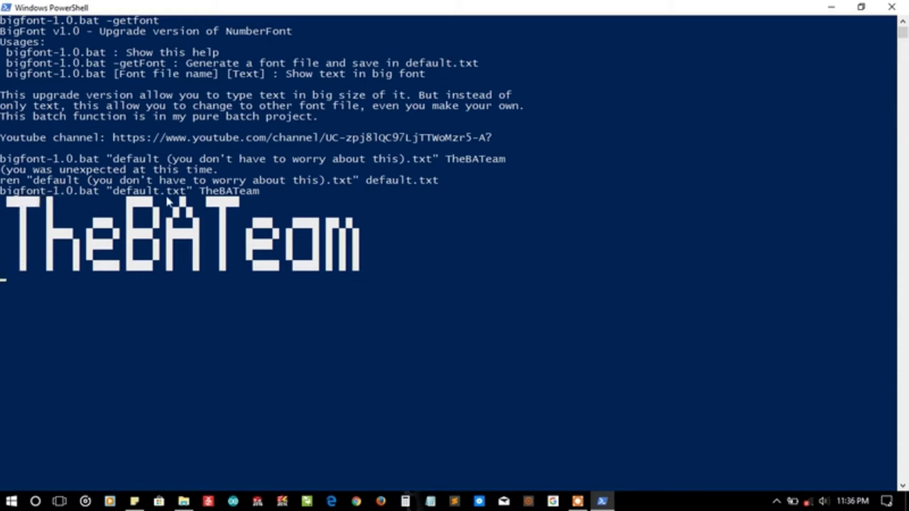
{"action": "mouse_move", "coordinate": [196, 193]}
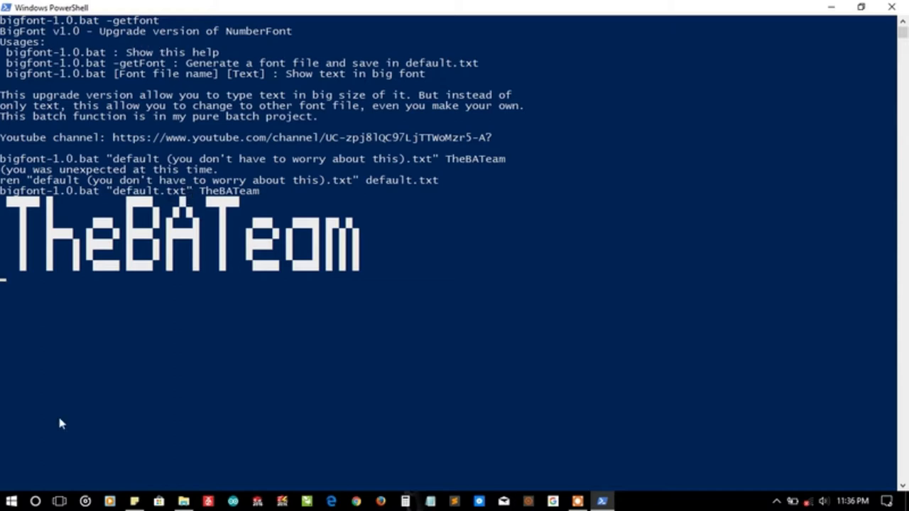
{"action": "mouse_move", "coordinate": [36, 321]}
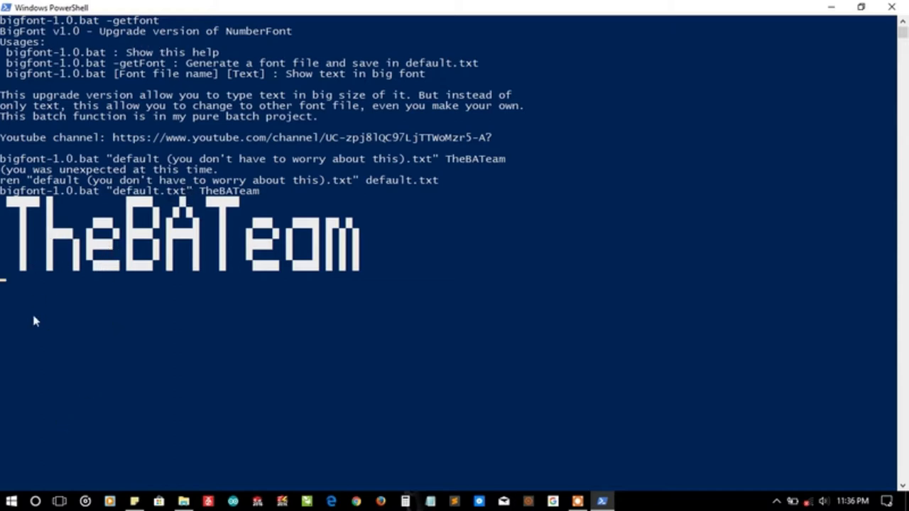
{"action": "mouse_move", "coordinate": [40, 439]}
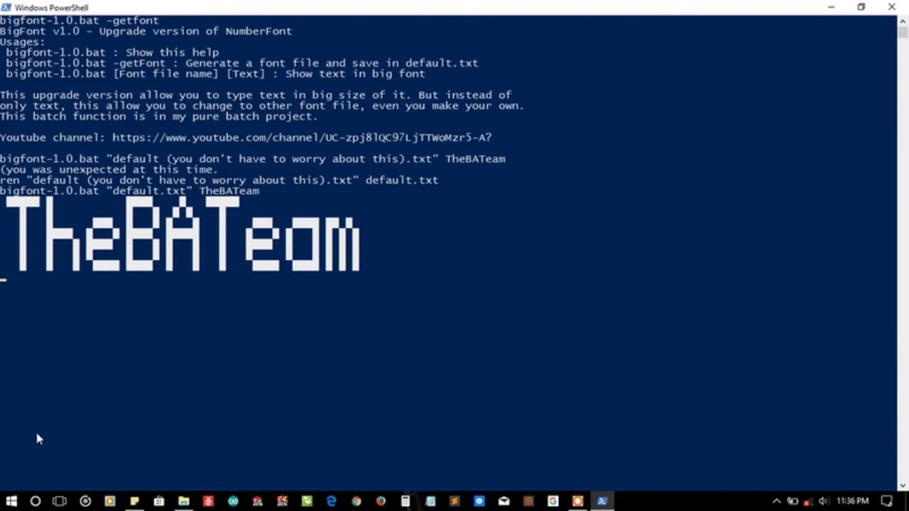
{"action": "mouse_move", "coordinate": [145, 481]}
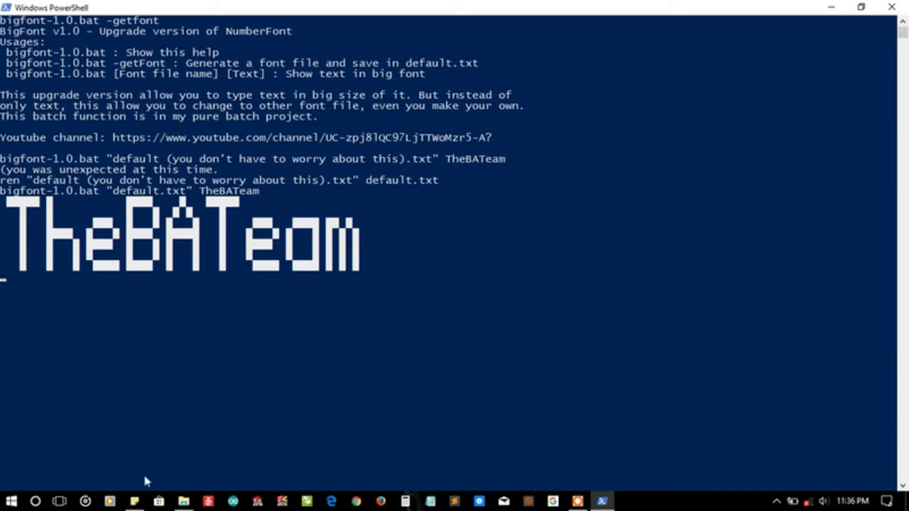
{"action": "mouse_move", "coordinate": [131, 204]}
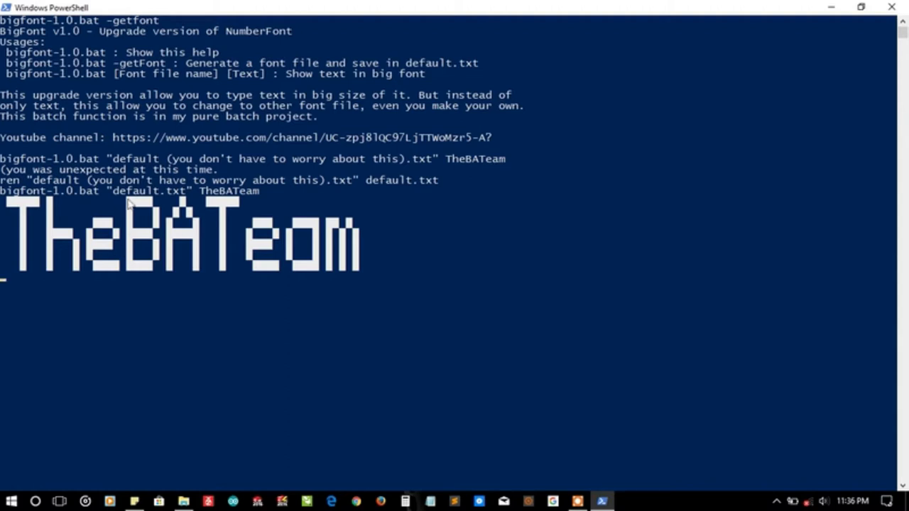
{"action": "mouse_move", "coordinate": [105, 258]}
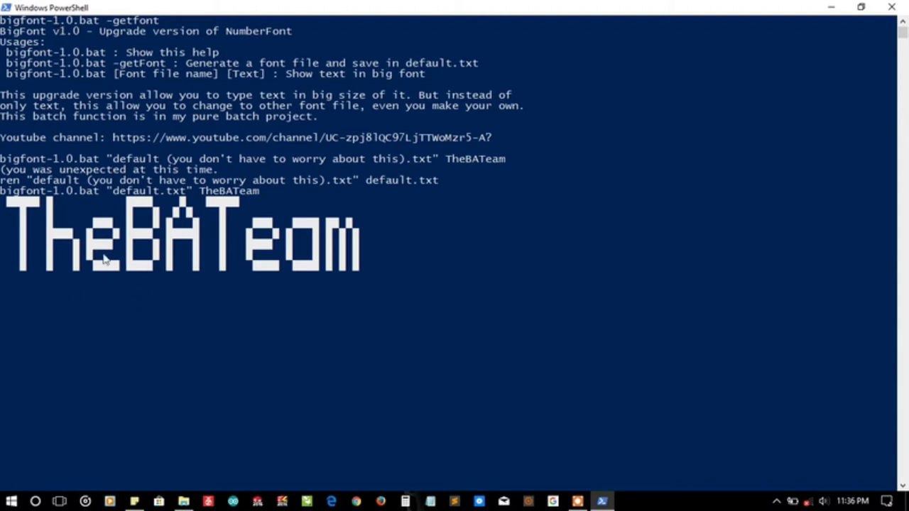
{"action": "mouse_move", "coordinate": [6, 335]}
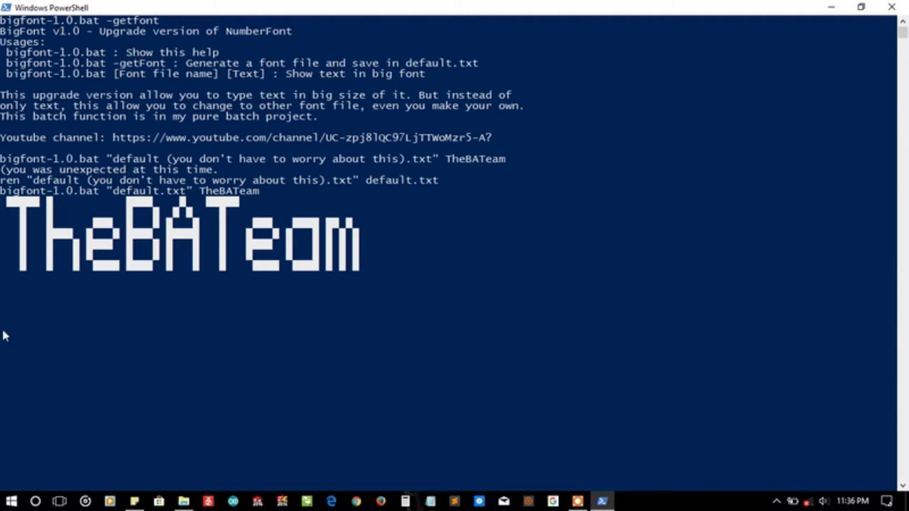
{"action": "mouse_move", "coordinate": [77, 383]}
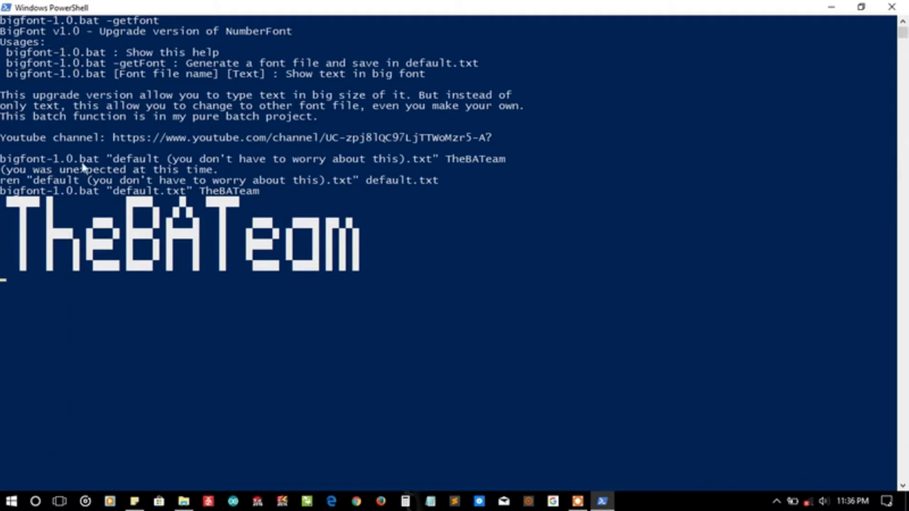
{"action": "mouse_move", "coordinate": [451, 86]}
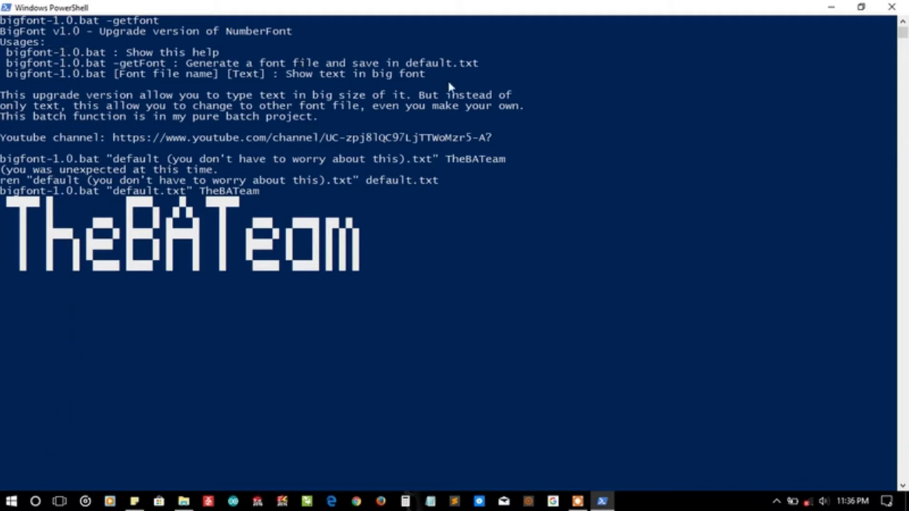
{"action": "mouse_move", "coordinate": [213, 149]}
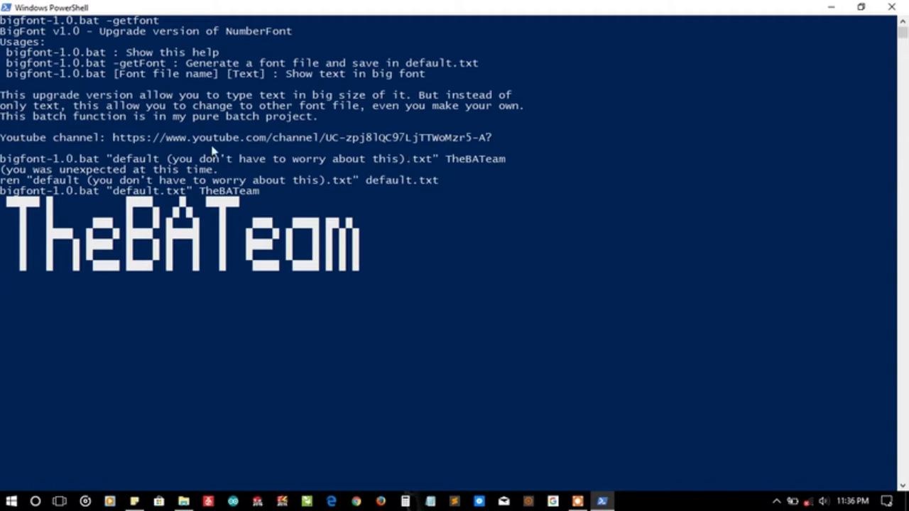
{"action": "mouse_move", "coordinate": [150, 125]}
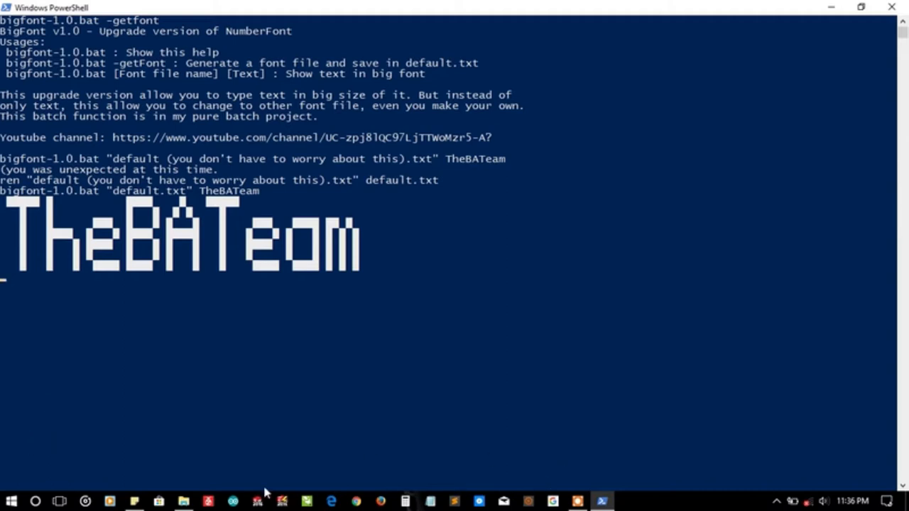
{"action": "mouse_move", "coordinate": [218, 440]}
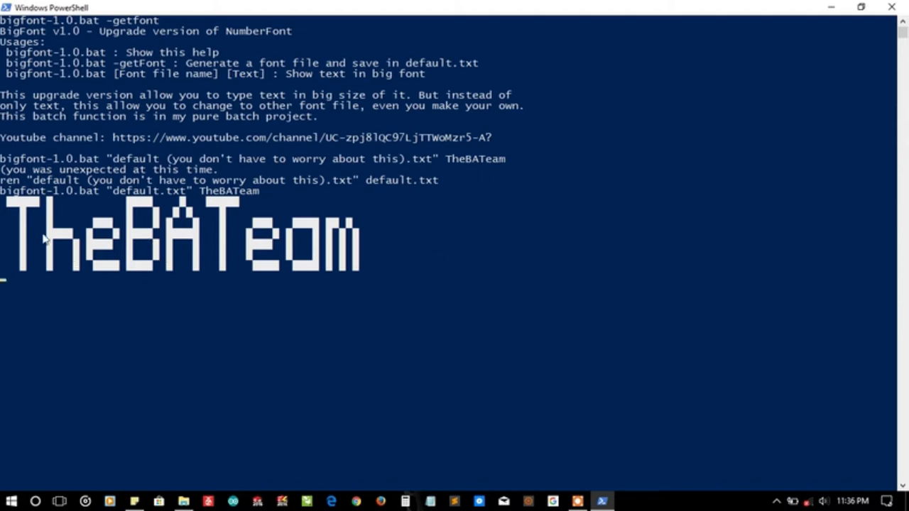
{"action": "mouse_move", "coordinate": [193, 219]}
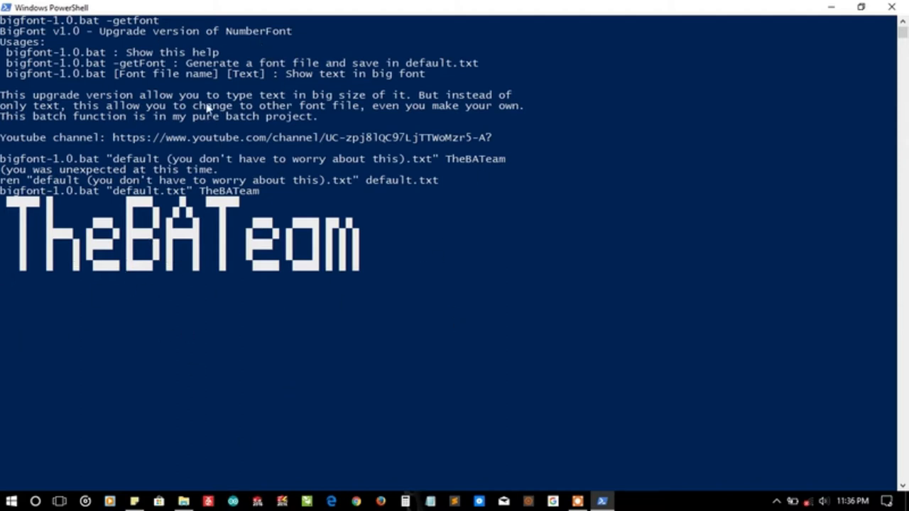
{"action": "mouse_move", "coordinate": [389, 360]}
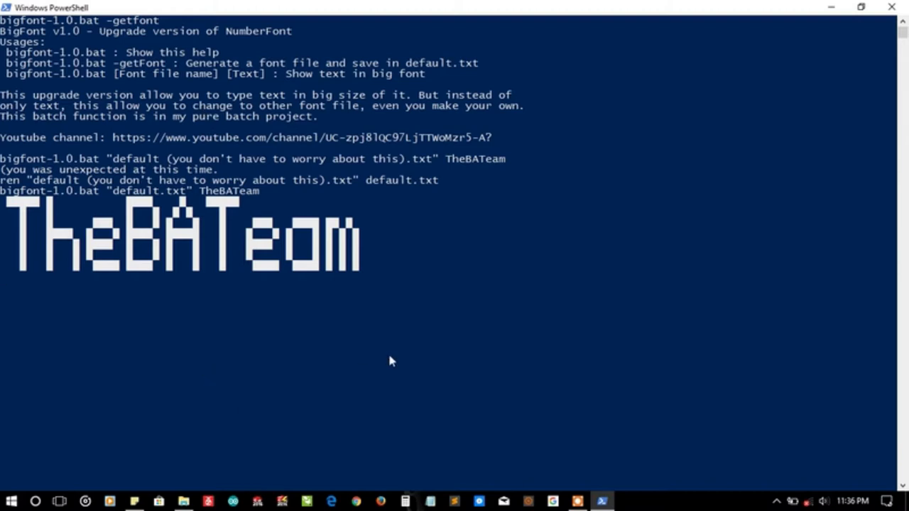
{"action": "mouse_move", "coordinate": [457, 287]}
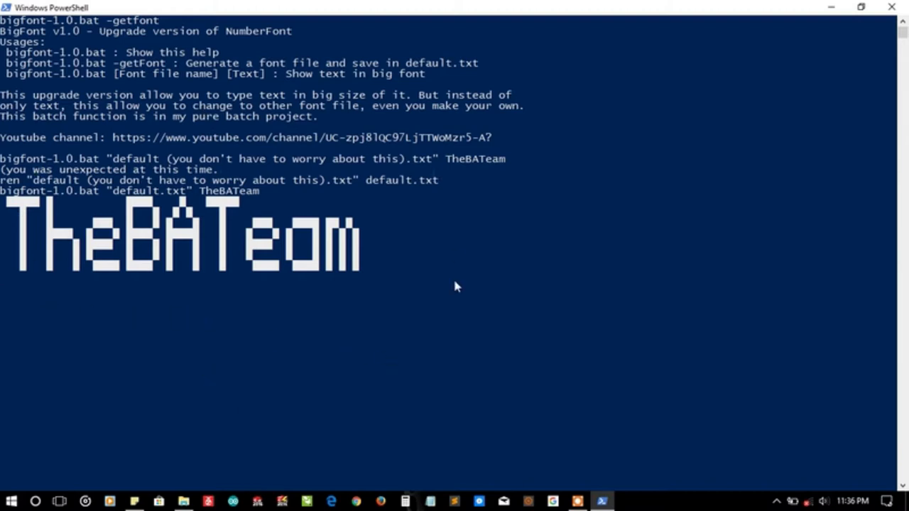
{"action": "mouse_move", "coordinate": [310, 141]}
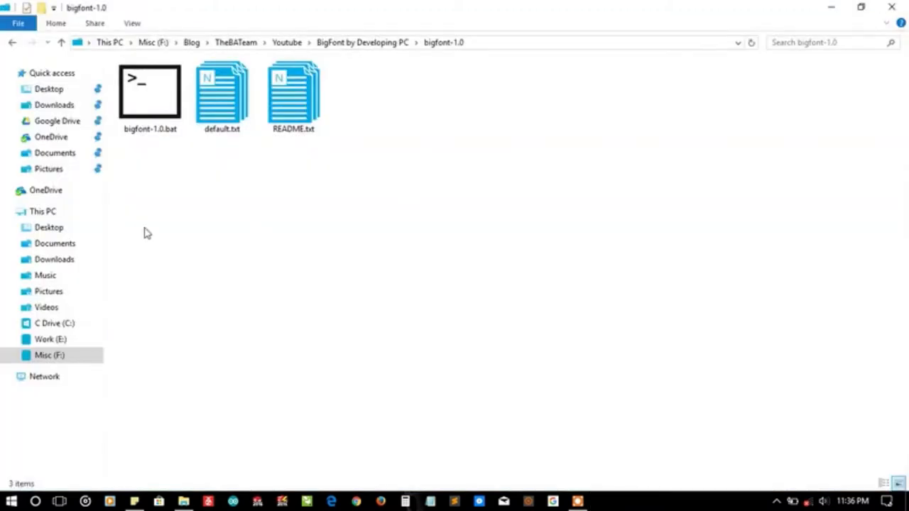
- Open bigfont-1.0.bat in Sublime Text from its File Explorer context menu
{"action": "left_click", "coordinate": [222, 97]}
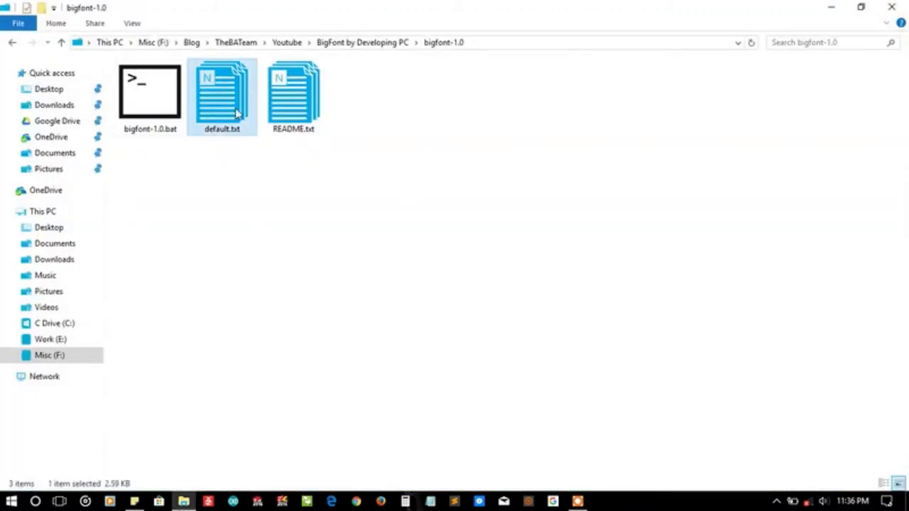
{"action": "left_click", "coordinate": [149, 91]}
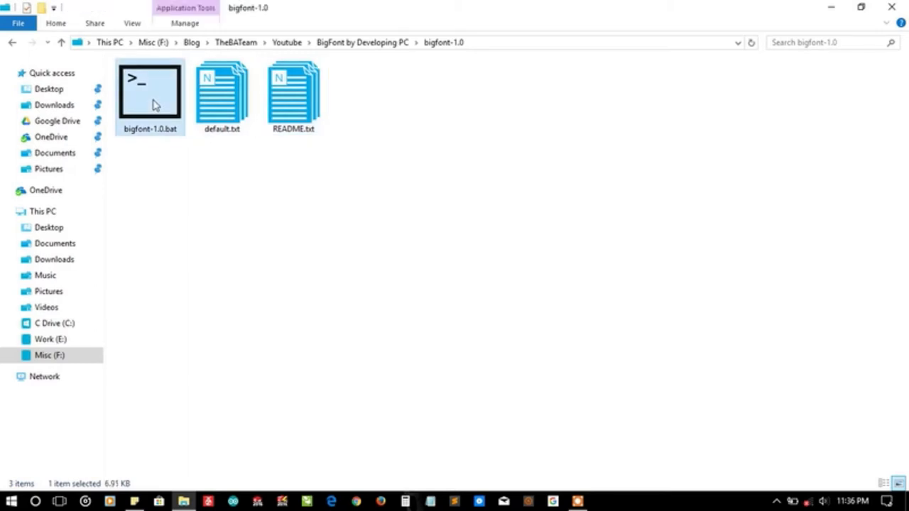
{"action": "right_click", "coordinate": [149, 88]}
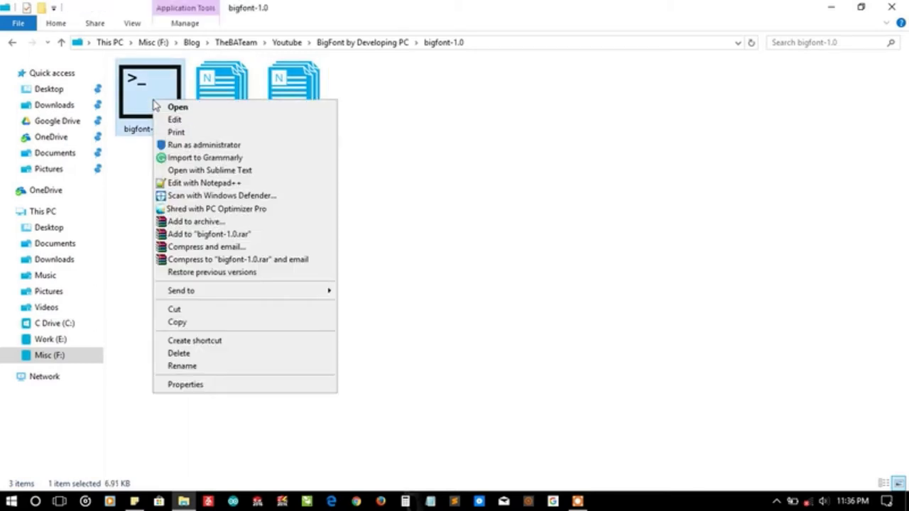
{"action": "mouse_move", "coordinate": [213, 171]}
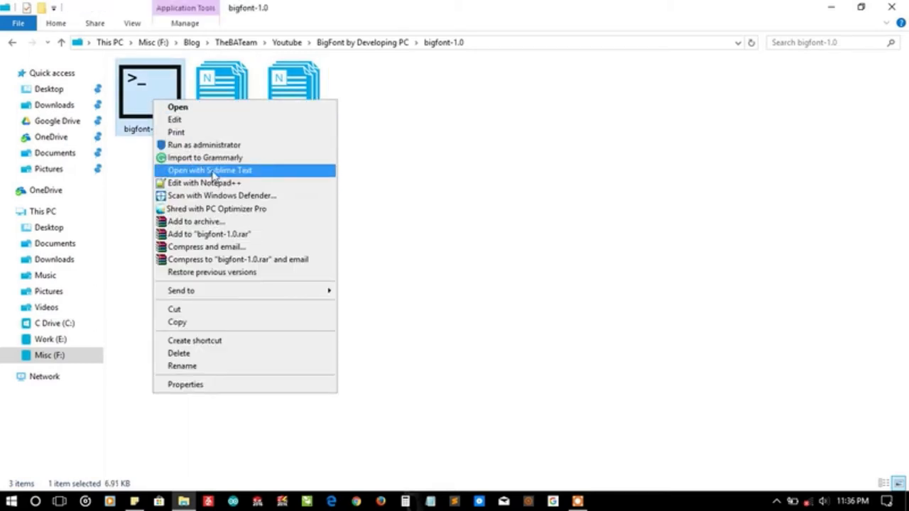
{"action": "left_click", "coordinate": [210, 171]}
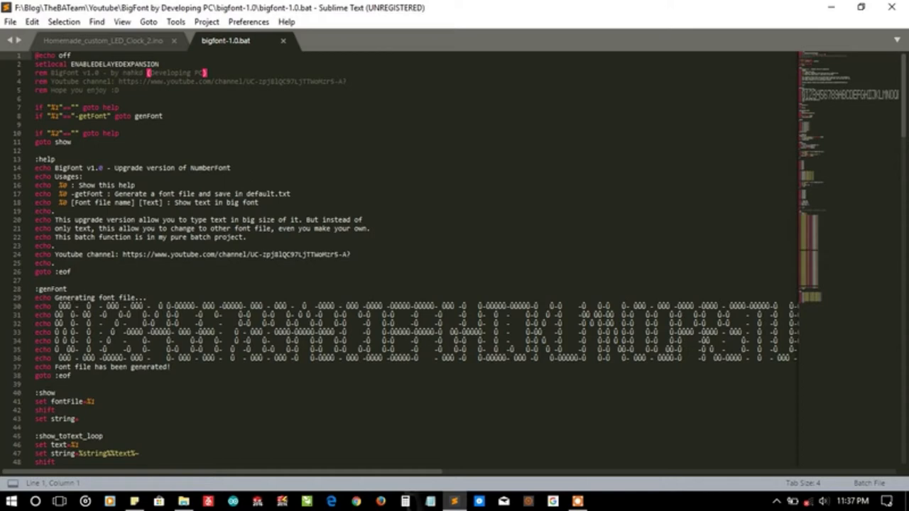
{"action": "scroll", "scroll_direction": "down", "scroll_amount": 3}
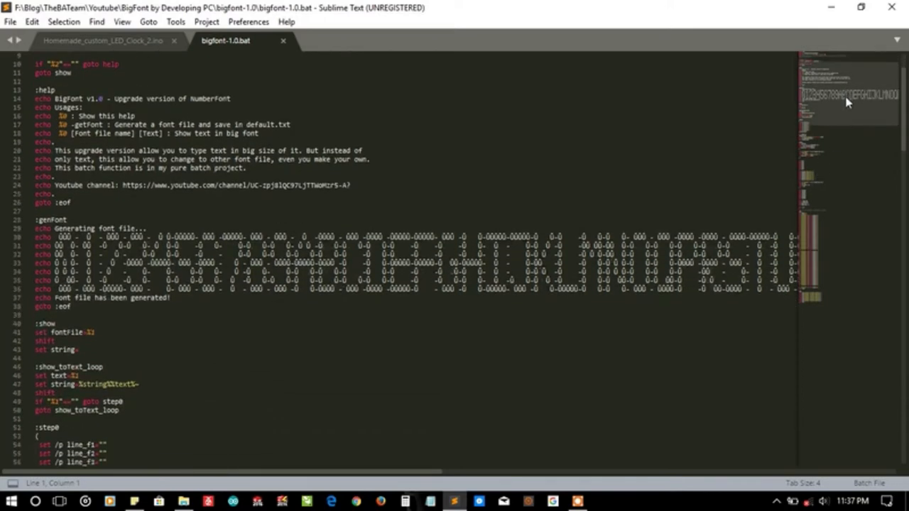
{"action": "scroll", "scroll_direction": "down", "scroll_amount": 3}
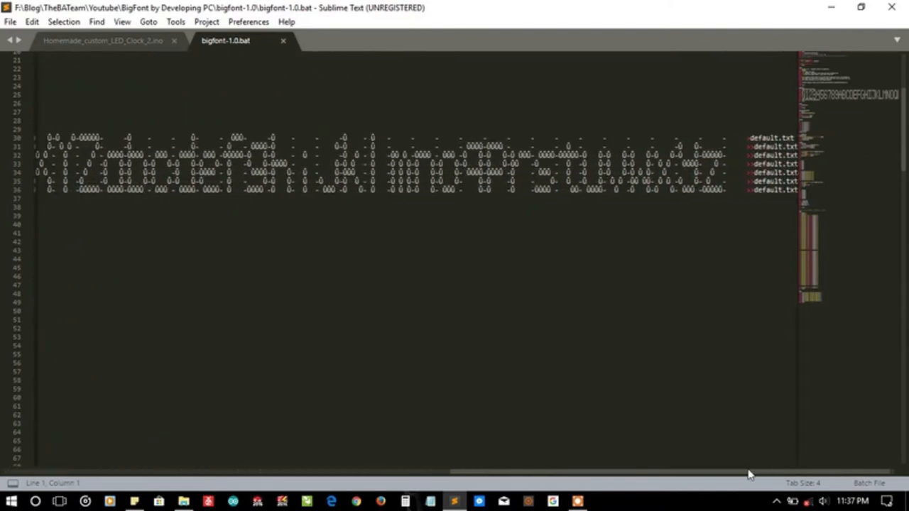
{"action": "scroll", "scroll_direction": "down", "scroll_amount": 3}
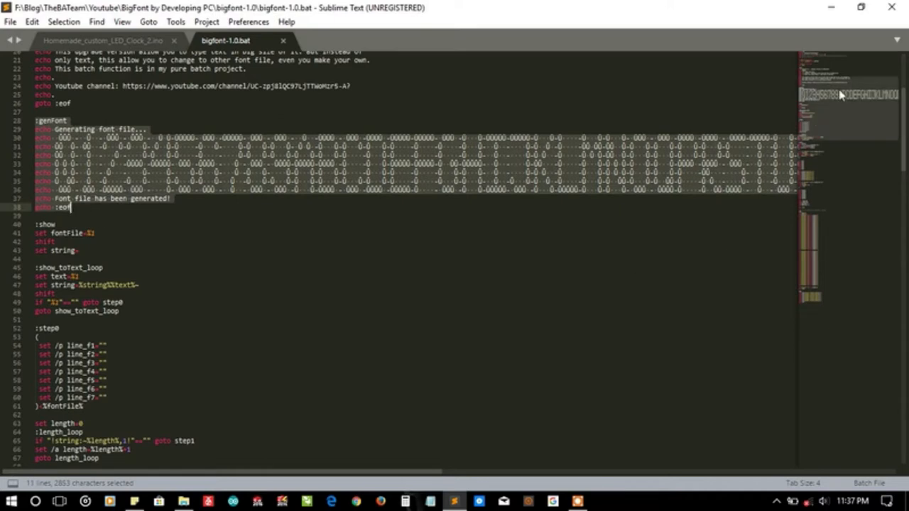
{"action": "scroll", "scroll_direction": "down", "scroll_amount": 3}
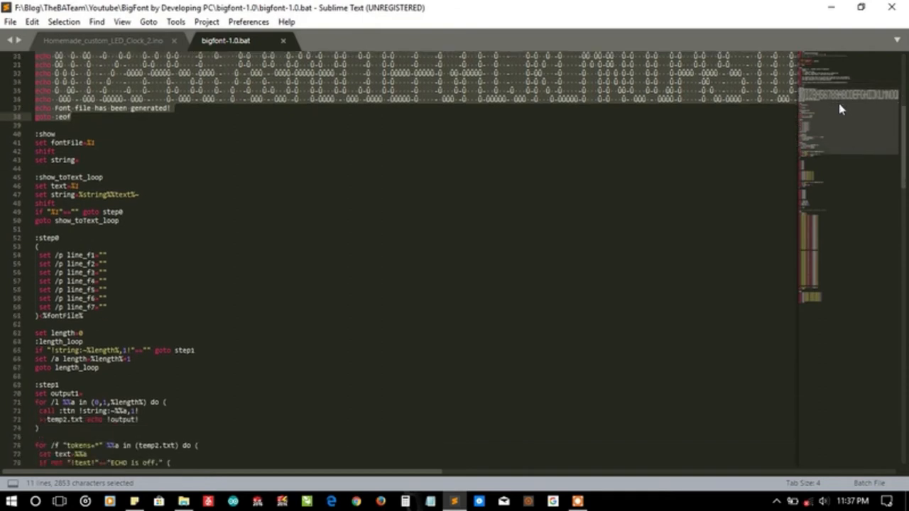
{"action": "scroll", "scroll_direction": "down", "scroll_amount": 3}
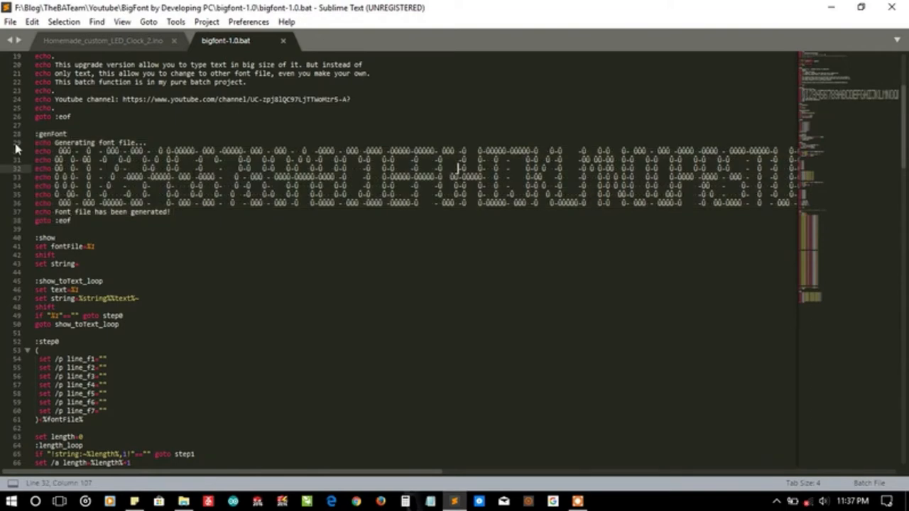
{"action": "left_click_drag", "start_coordinate": [40, 134], "coordinate": [68, 220]}
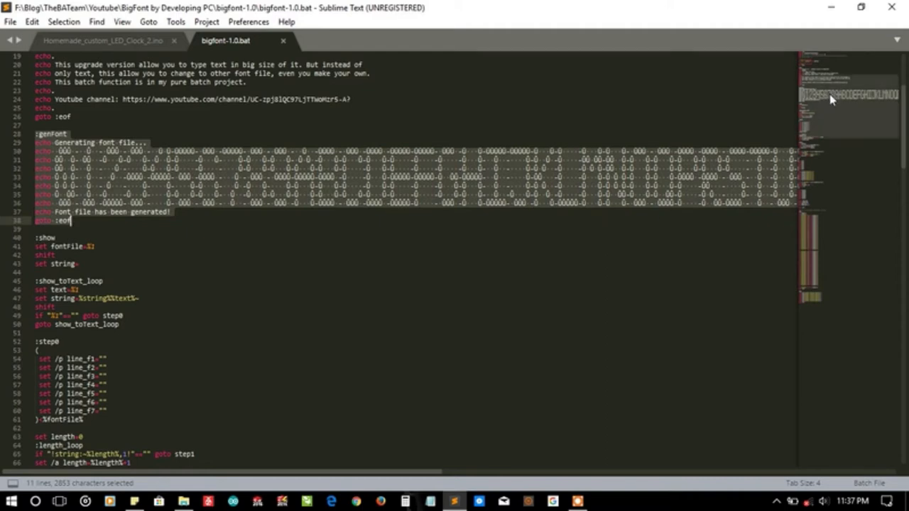
{"action": "scroll", "scroll_direction": "down", "scroll_amount": 3}
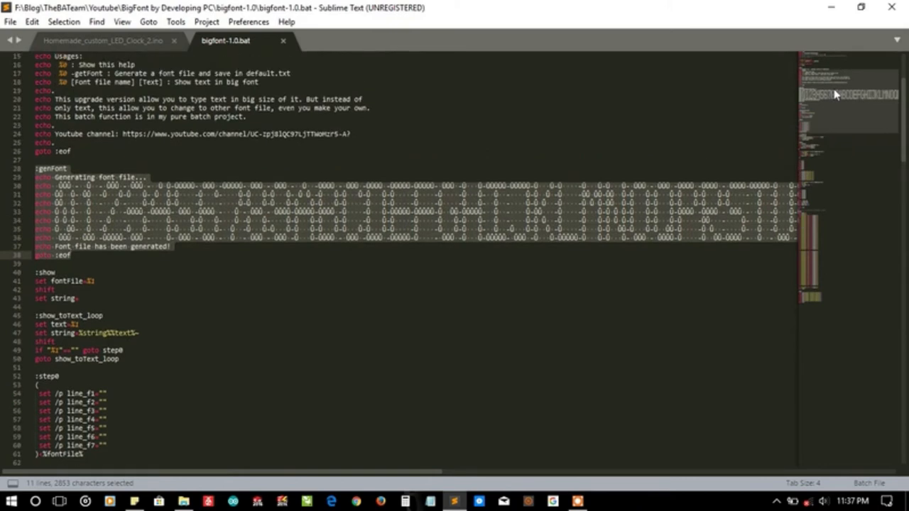
{"action": "scroll", "scroll_direction": "down", "scroll_amount": 3}
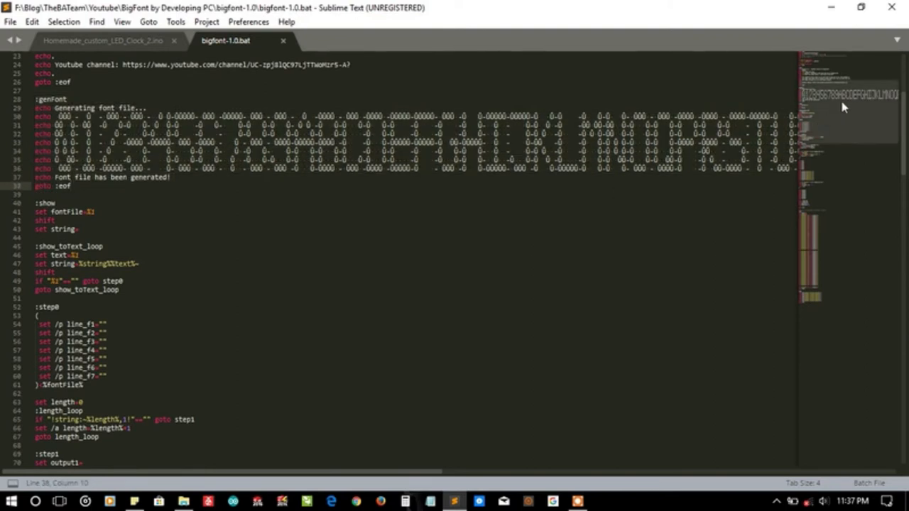
{"action": "scroll", "scroll_direction": "down", "scroll_amount": 3}
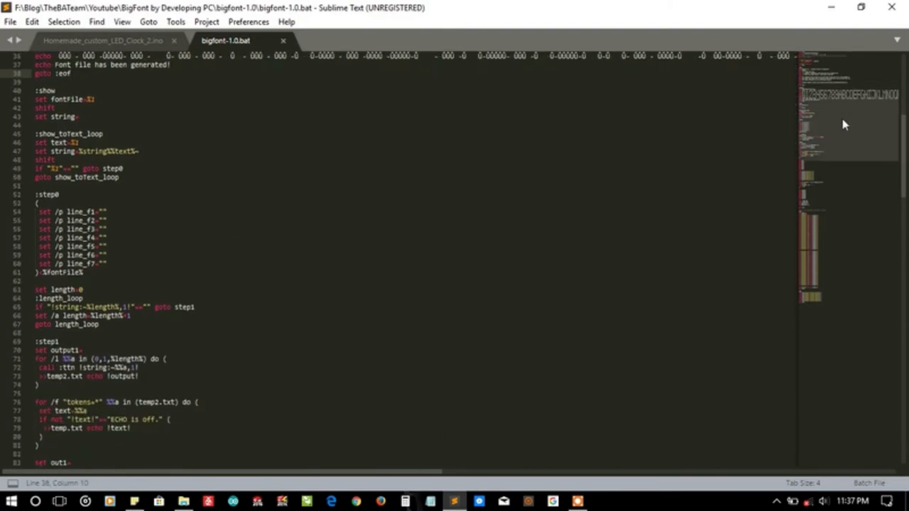
{"action": "scroll", "scroll_direction": "down", "scroll_amount": 3}
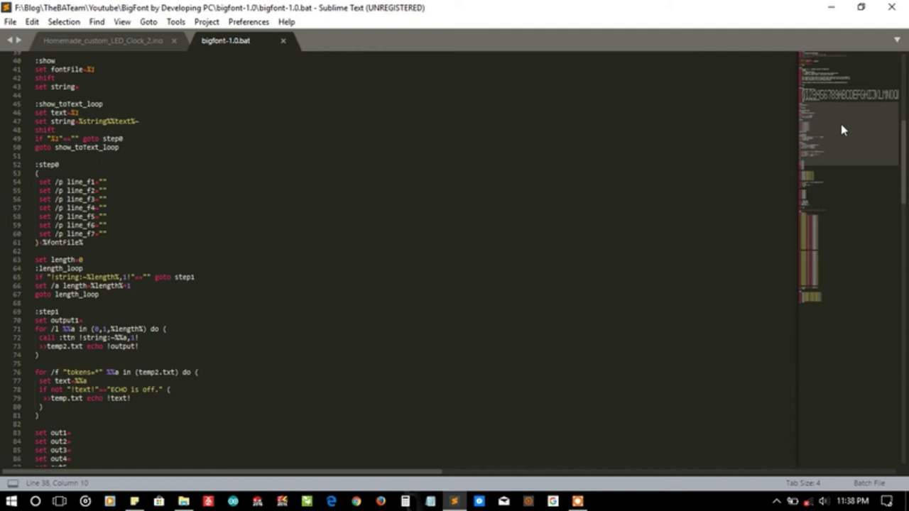
{"action": "scroll", "scroll_direction": "down", "scroll_amount": 3}
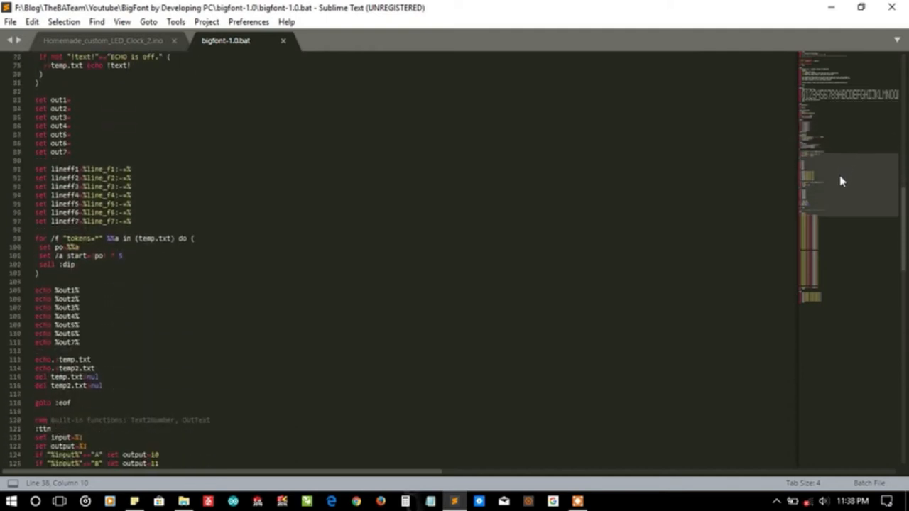
{"action": "scroll", "scroll_direction": "down", "scroll_amount": 3}
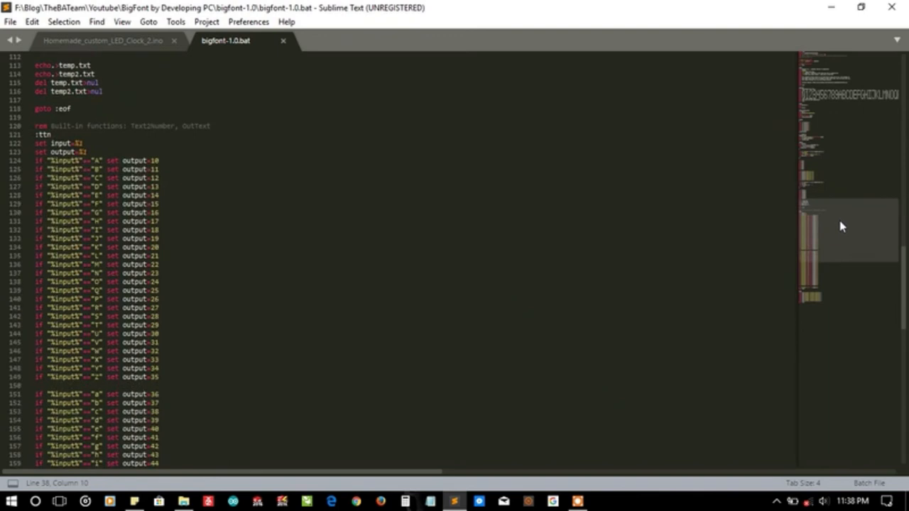
{"action": "scroll", "scroll_direction": "down", "scroll_amount": 3}
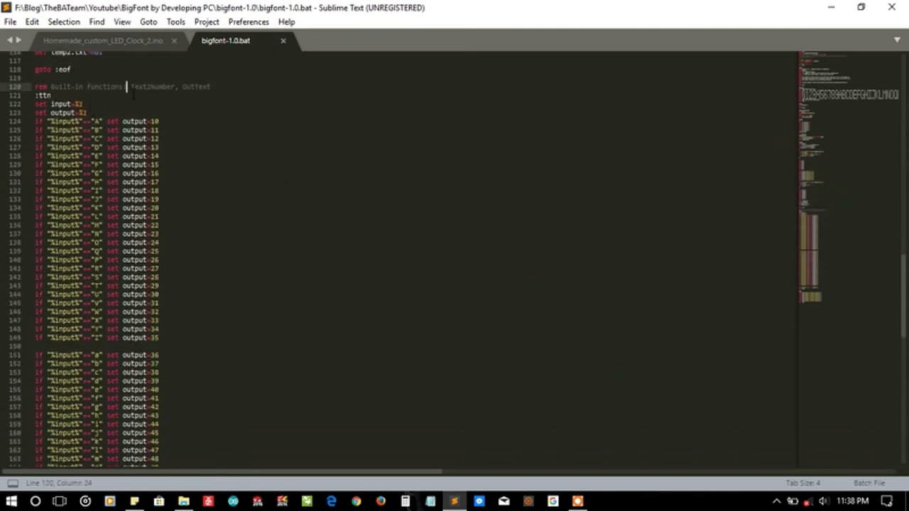
{"action": "double_click", "coordinate": [193, 87]}
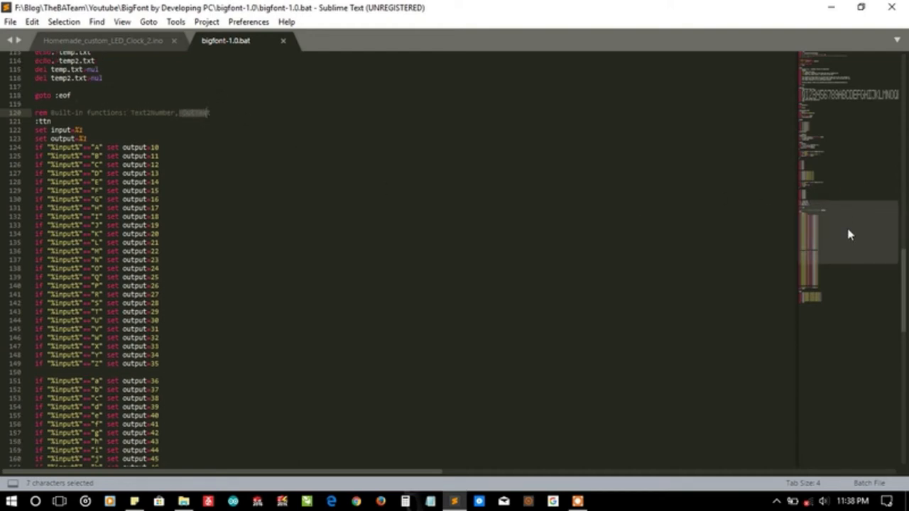
{"action": "scroll", "scroll_direction": "down", "scroll_amount": 3}
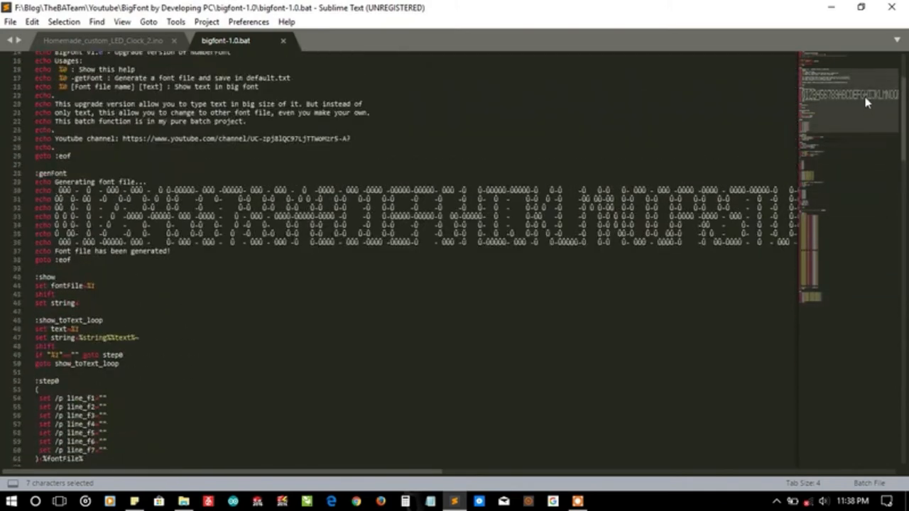
{"action": "scroll", "scroll_direction": "down", "scroll_amount": 3}
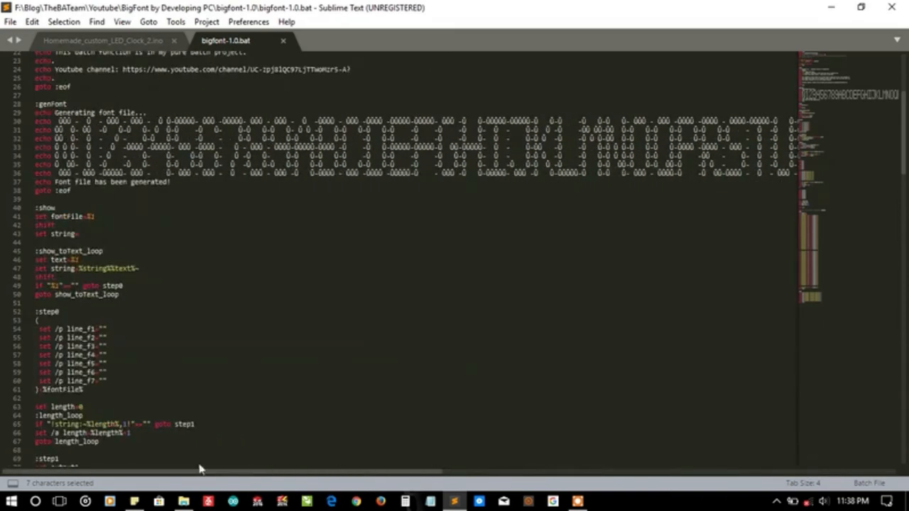
{"action": "scroll", "scroll_direction": "down", "scroll_amount": 3}
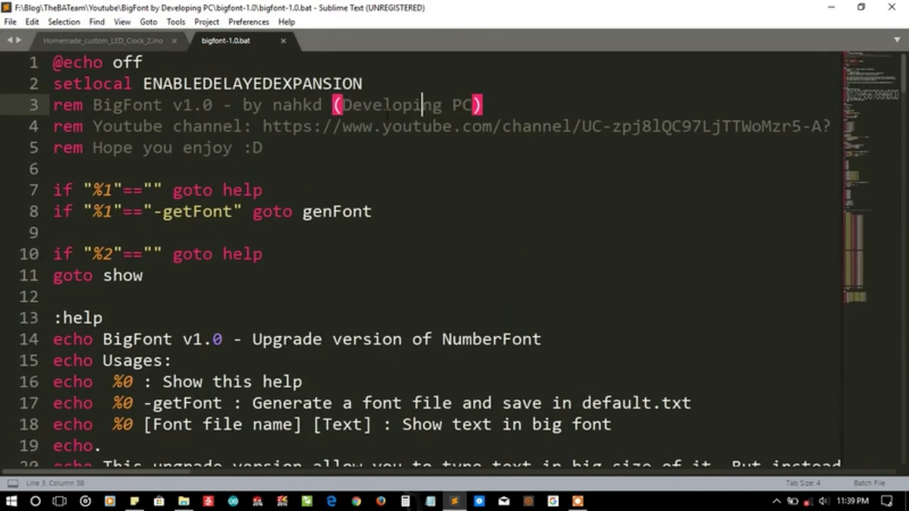
- Close the Sublime Text window and deselect the script file in the bigfont-1.0 folder
{"action": "left_click_drag", "start_coordinate": [340, 105], "coordinate": [471, 105]}
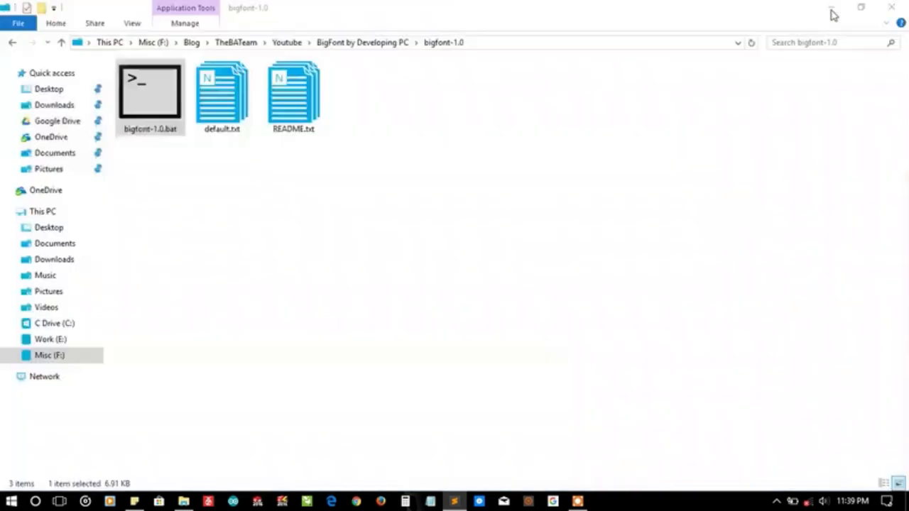
{"action": "left_click", "coordinate": [255, 203]}
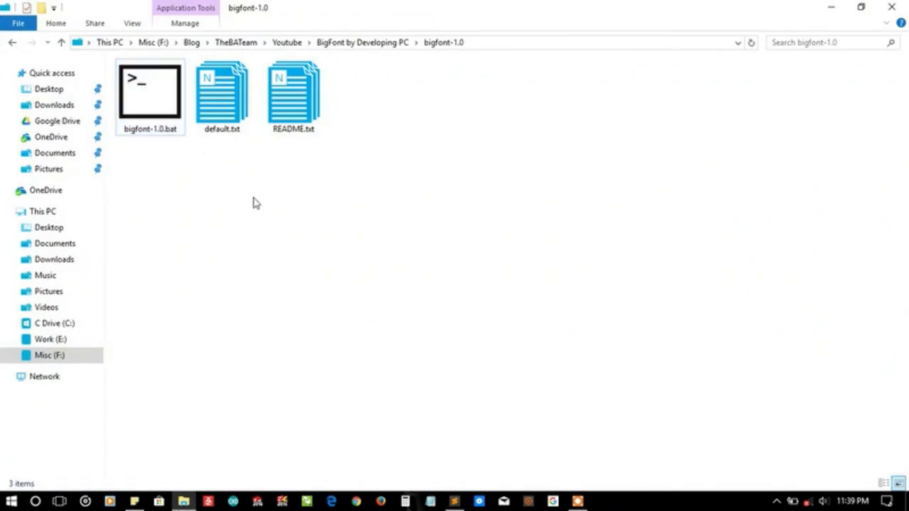